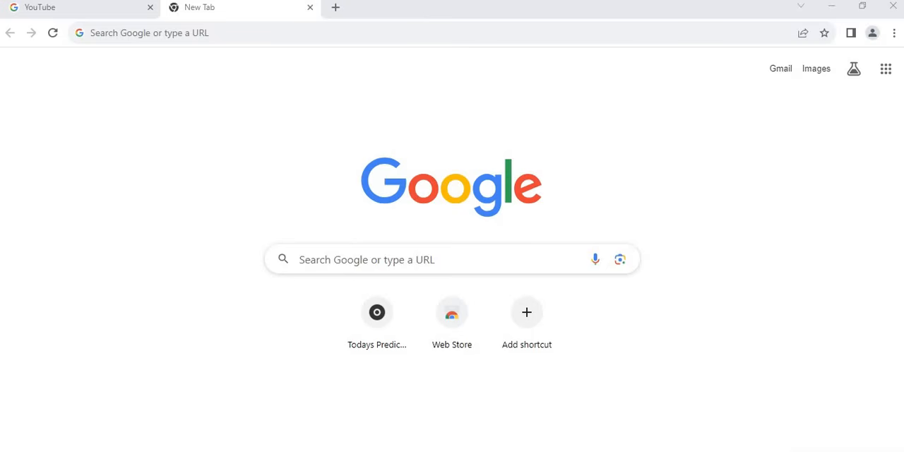
pyautogui.moveTo(97, 372)
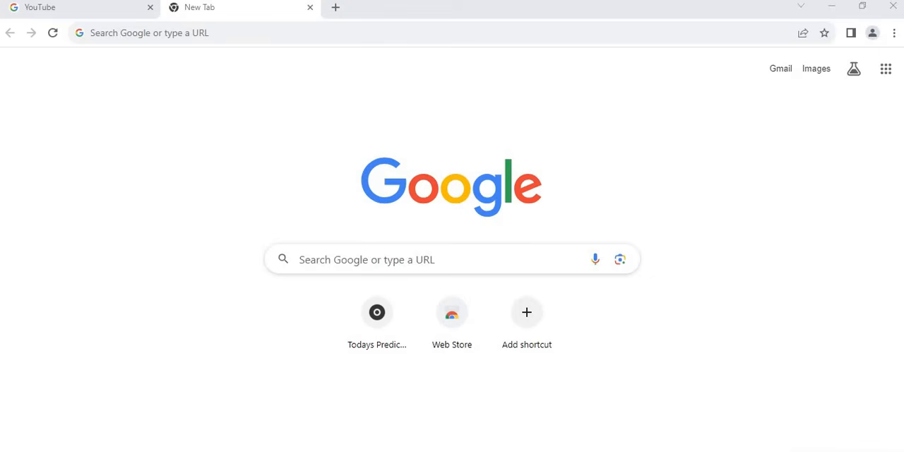
pyautogui.moveTo(783, 316)
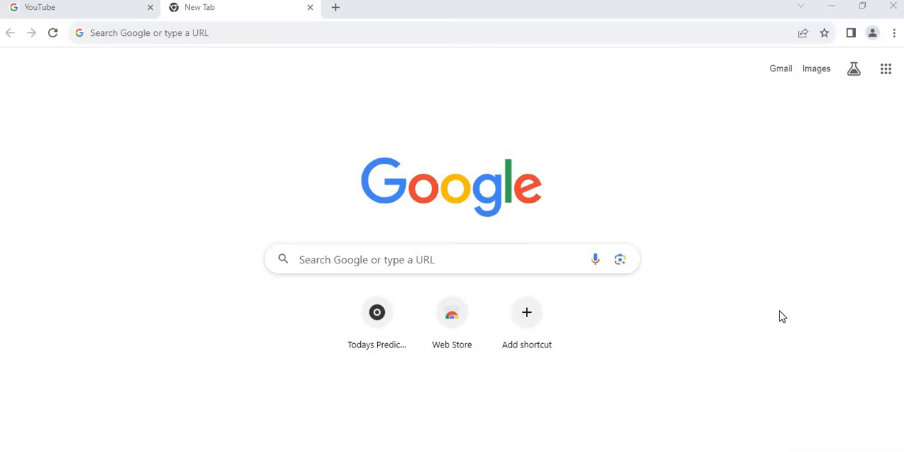
pyautogui.moveTo(672, 281)
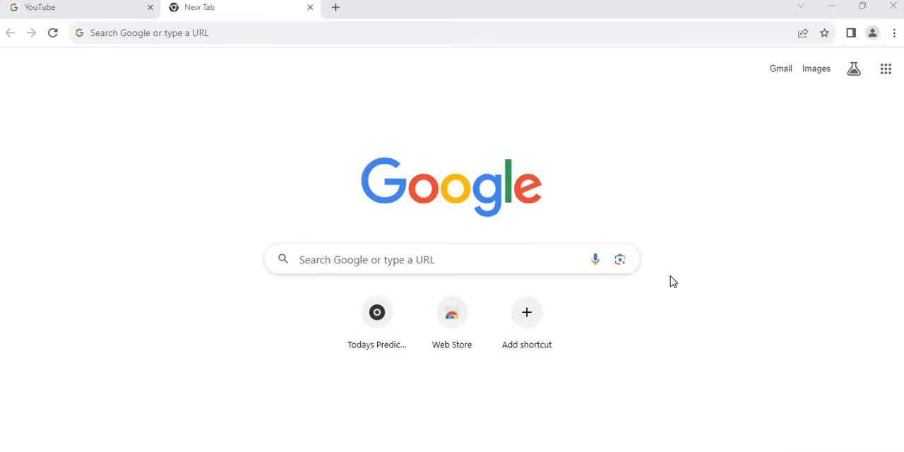
pyautogui.moveTo(710, 275)
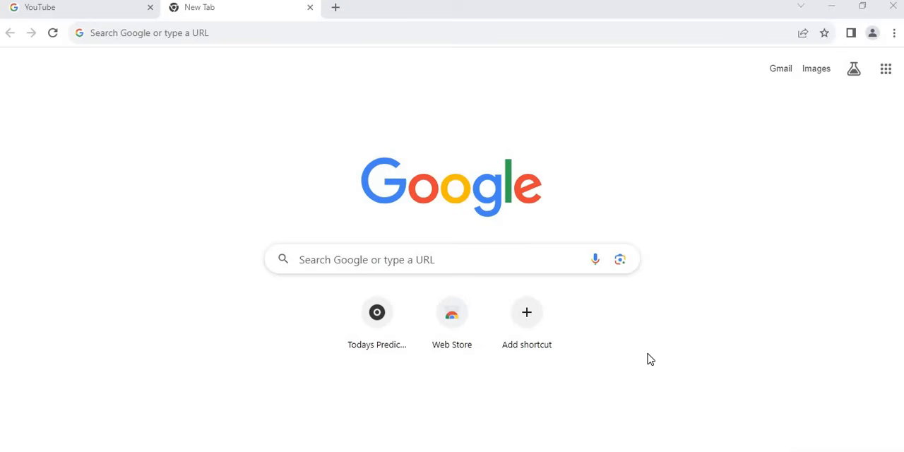
pyautogui.moveTo(600, 401)
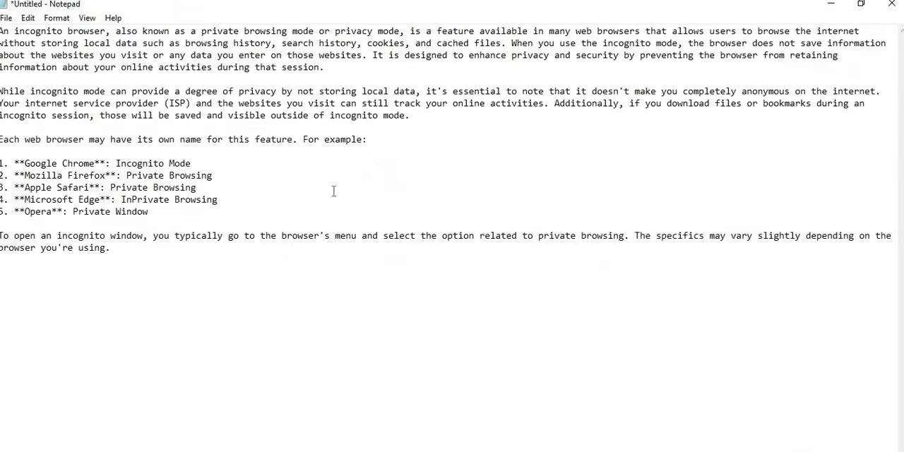
pyautogui.moveTo(329, 267)
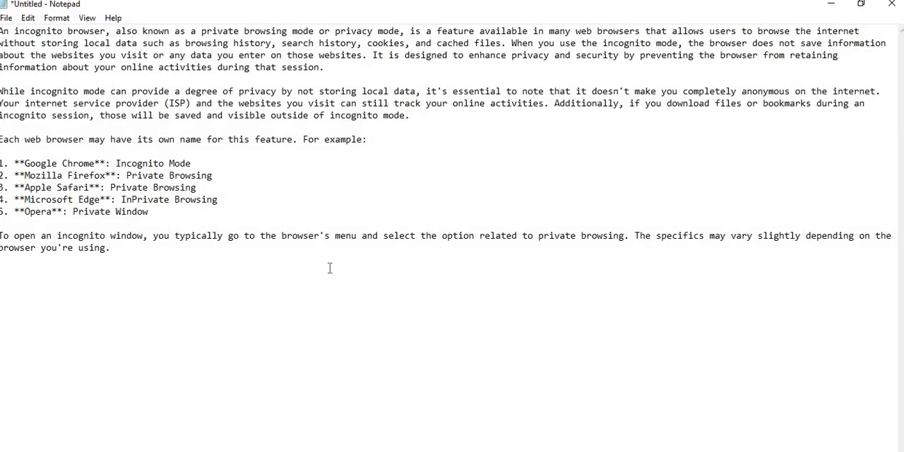
pyautogui.moveTo(313, 48)
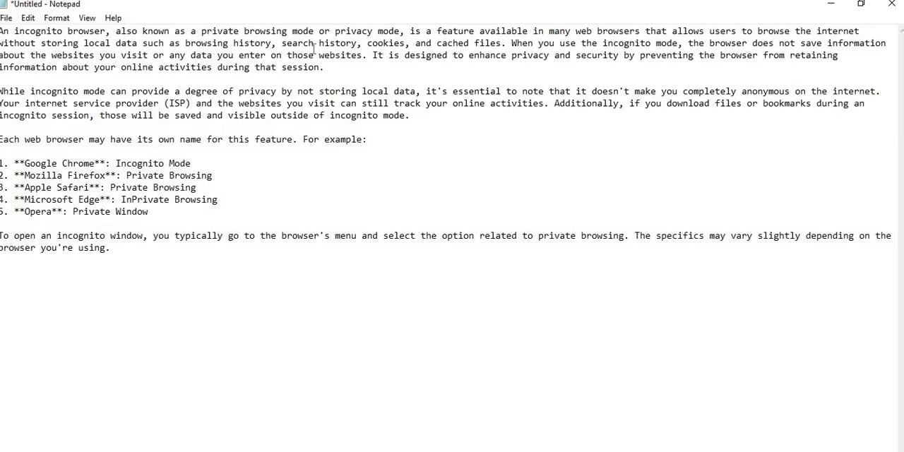
pyautogui.moveTo(180, 71)
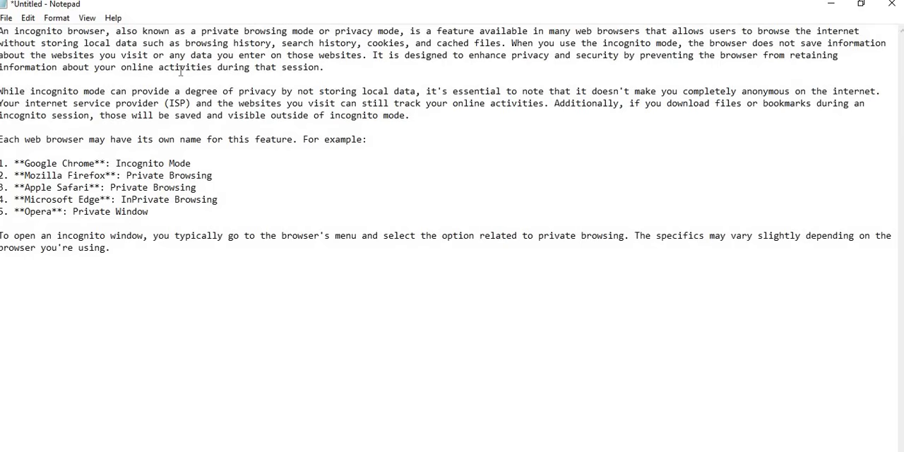
# Step: Bring the Google Chrome window with its New Tab page to the front
pyautogui.click(108, 247)
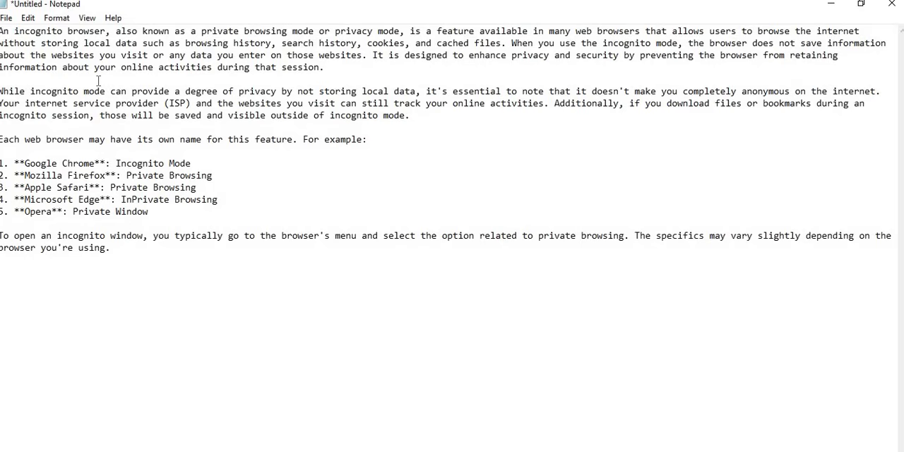
pyautogui.moveTo(296, 32)
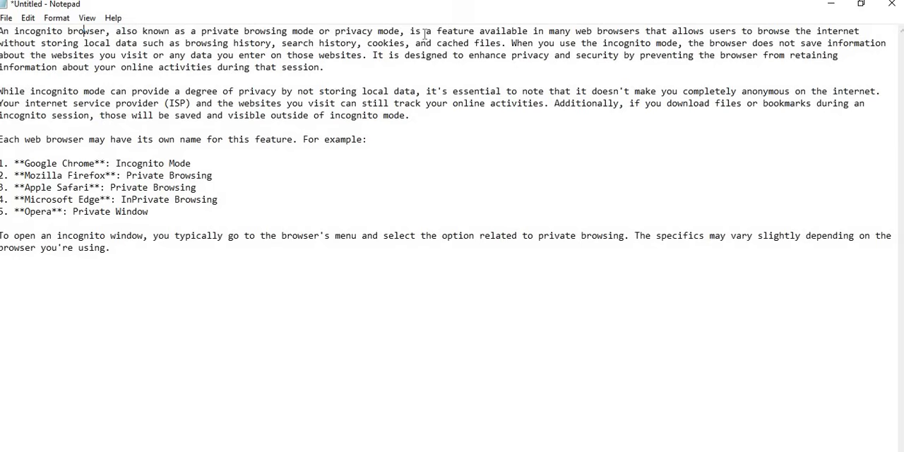
pyautogui.moveTo(524, 33)
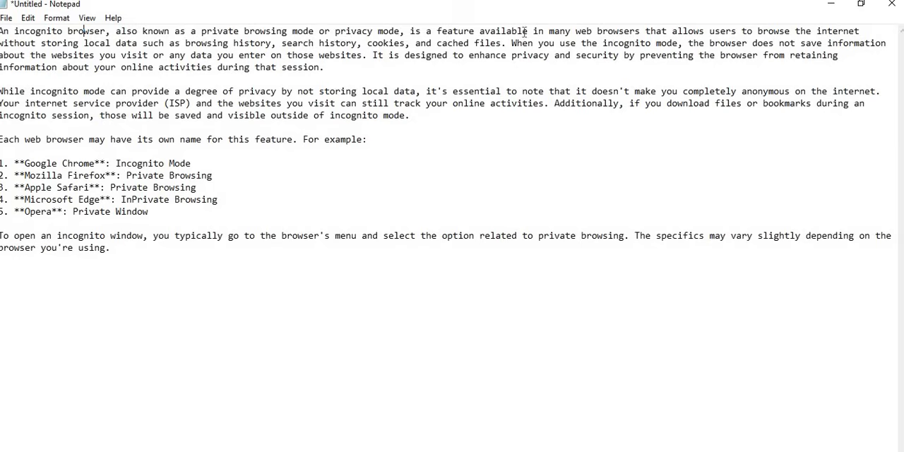
pyautogui.moveTo(629, 32)
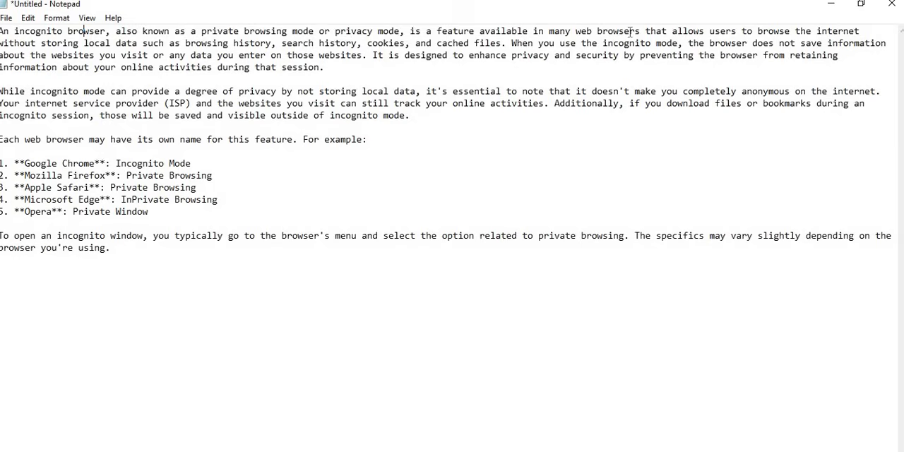
pyautogui.moveTo(752, 33)
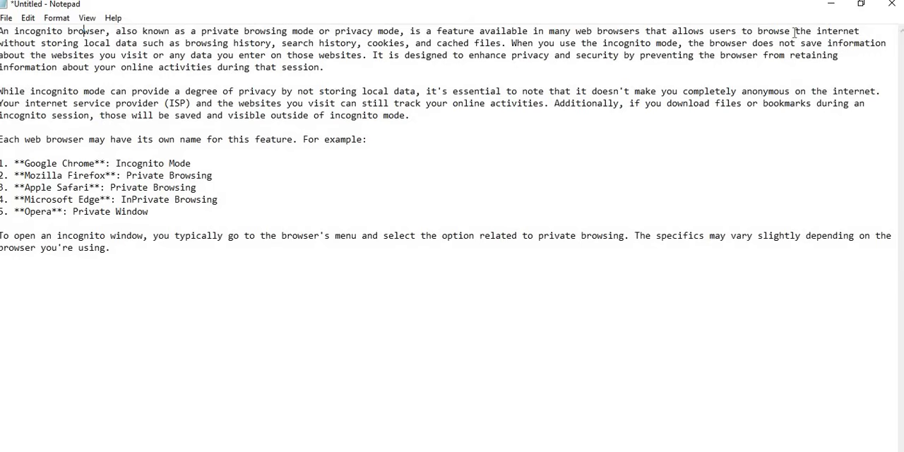
pyautogui.moveTo(59, 57)
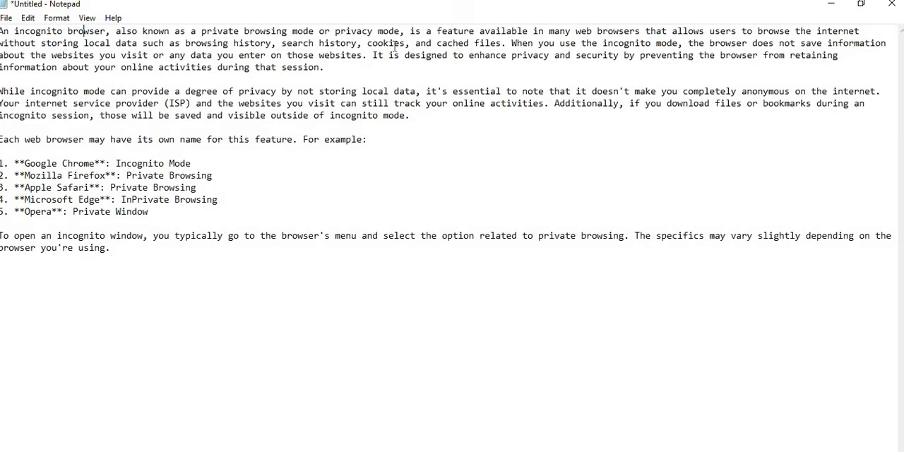
pyautogui.moveTo(494, 43)
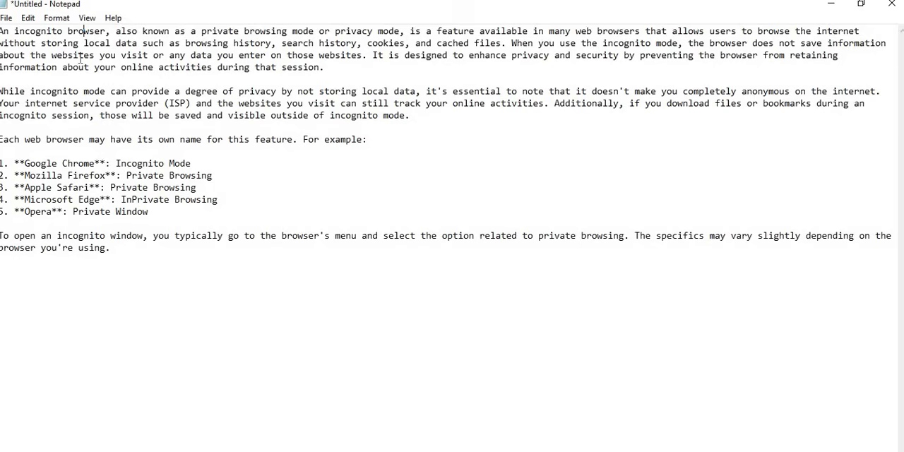
pyautogui.moveTo(189, 60)
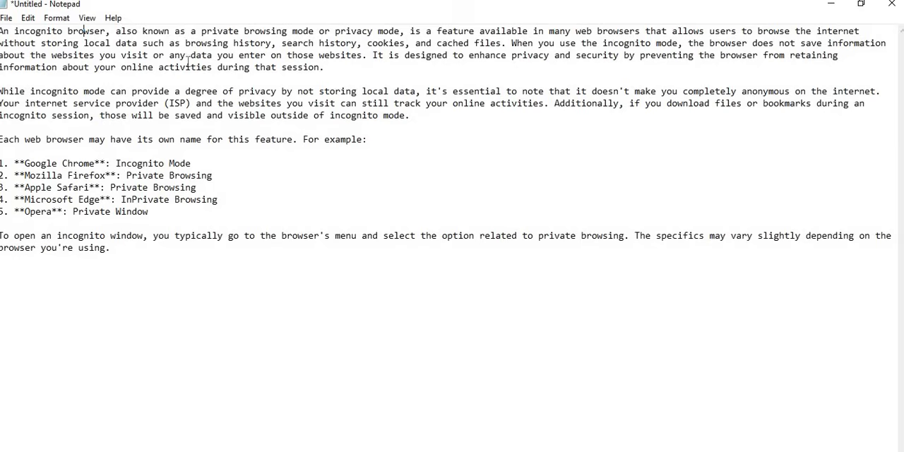
pyautogui.moveTo(278, 59)
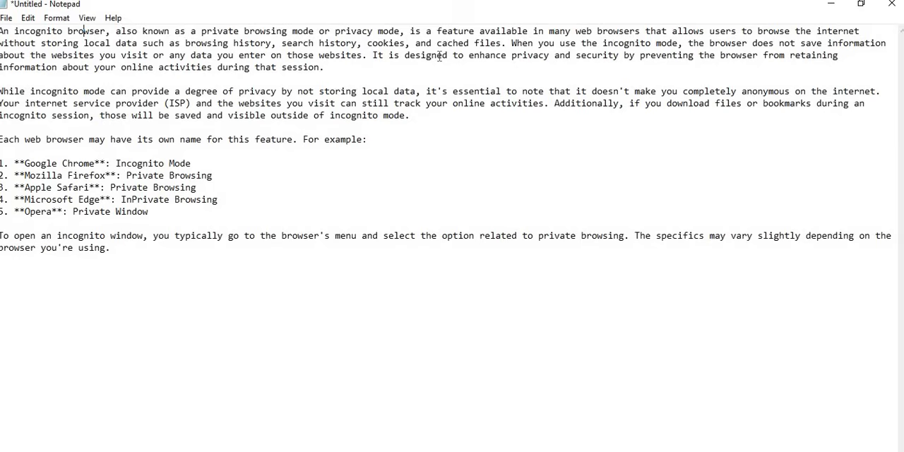
pyautogui.moveTo(662, 60)
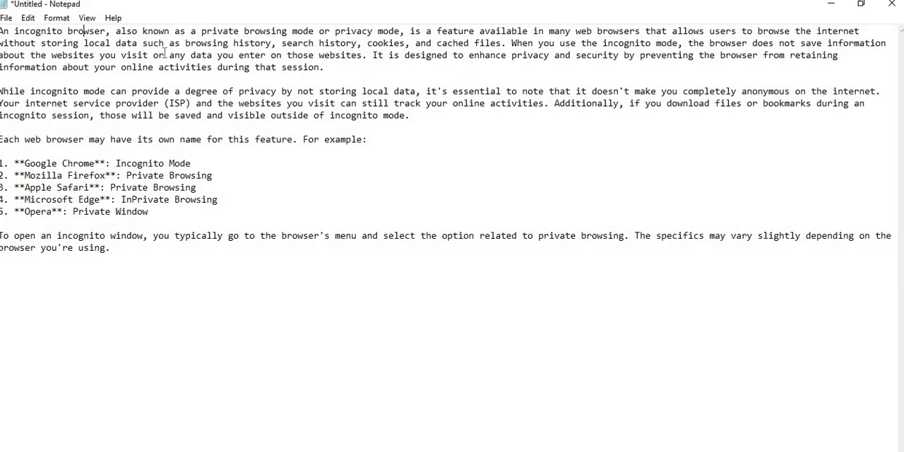
pyautogui.moveTo(377, 63)
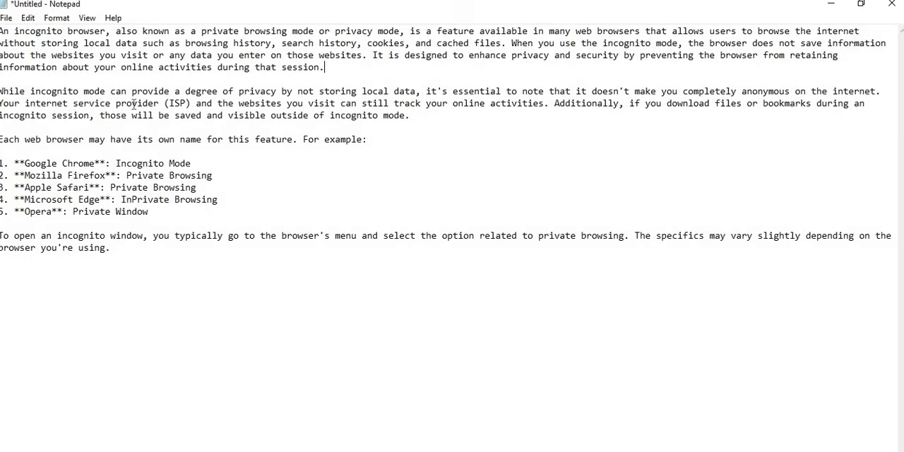
pyautogui.moveTo(275, 99)
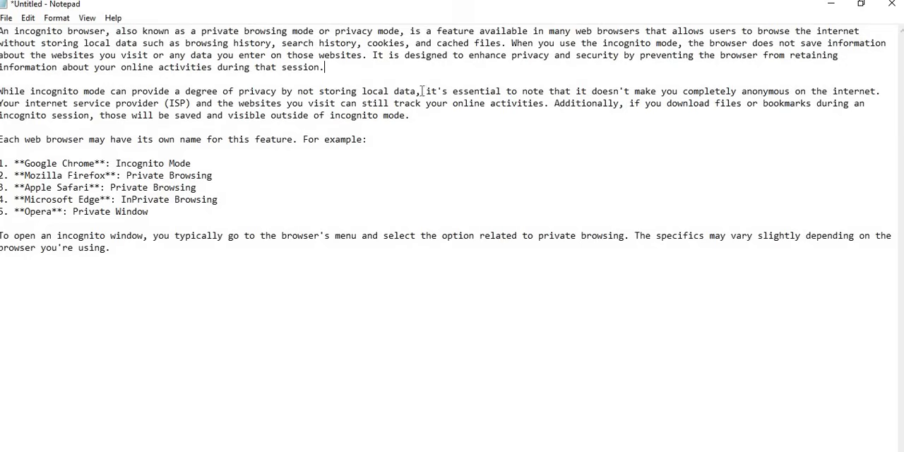
pyautogui.moveTo(466, 91)
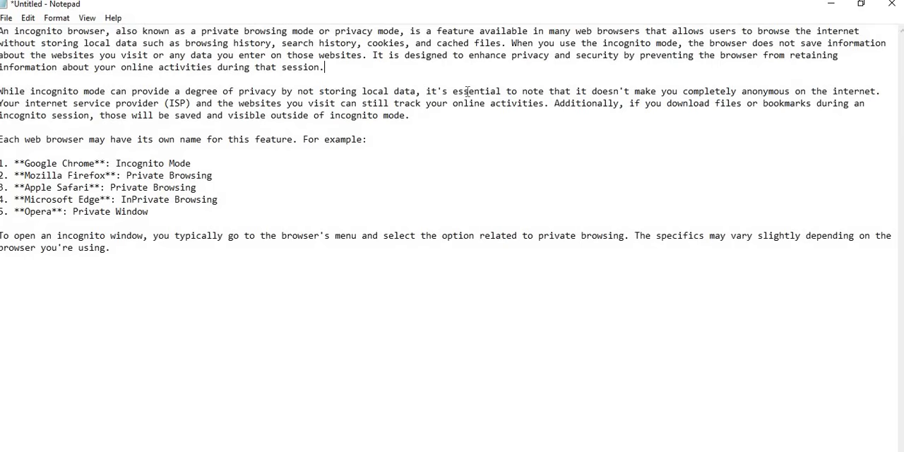
pyautogui.moveTo(627, 91)
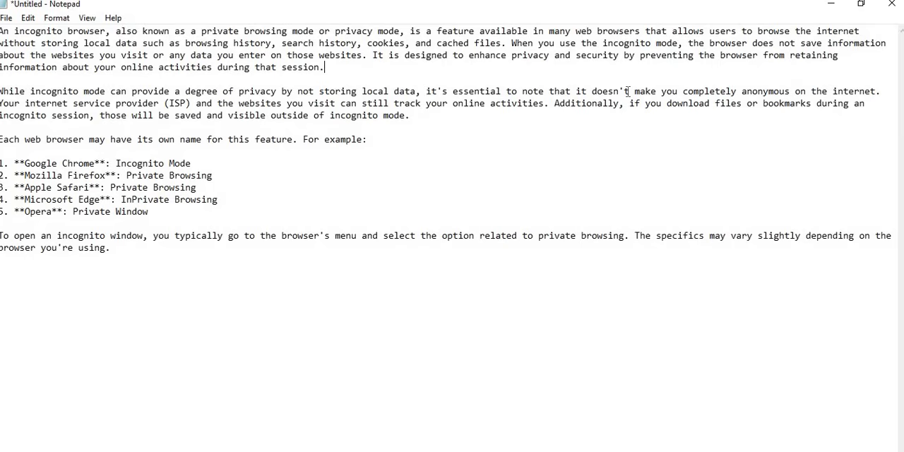
pyautogui.moveTo(581, 107)
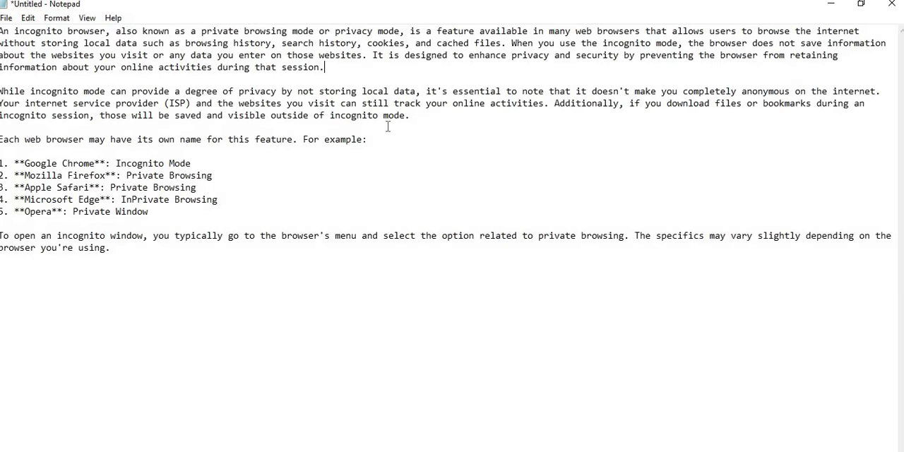
pyautogui.moveTo(238, 104)
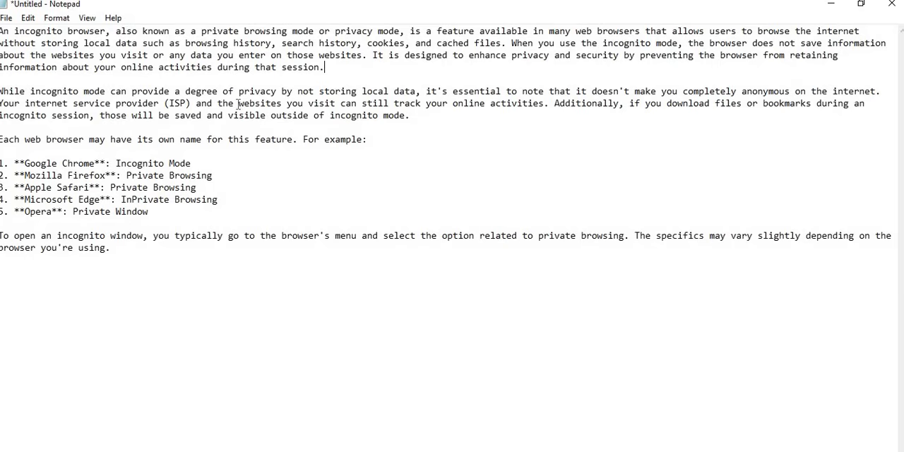
pyautogui.moveTo(346, 107)
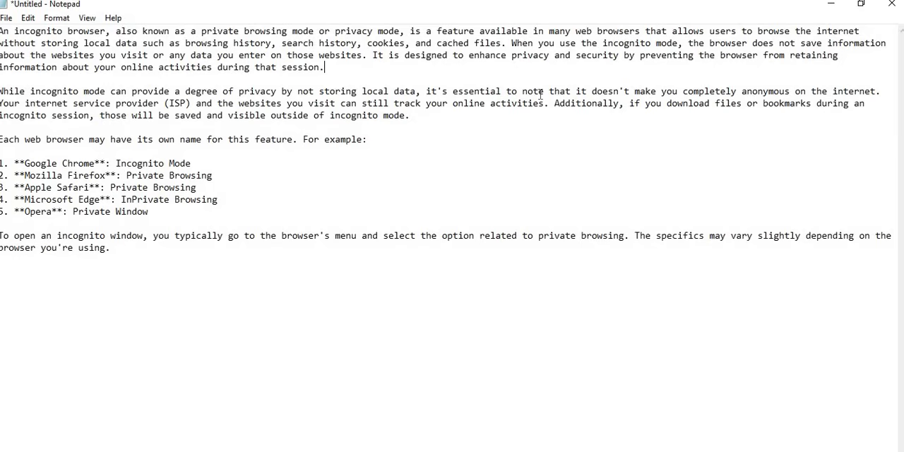
pyautogui.moveTo(383, 128)
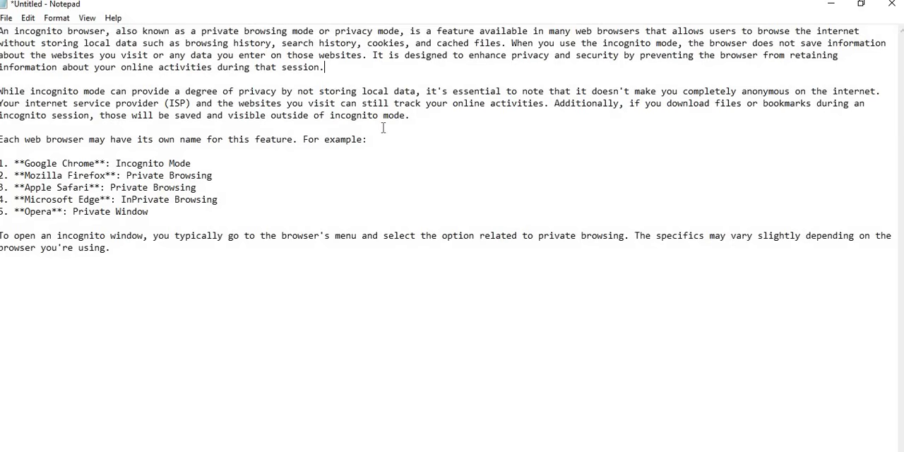
pyautogui.moveTo(341, 123)
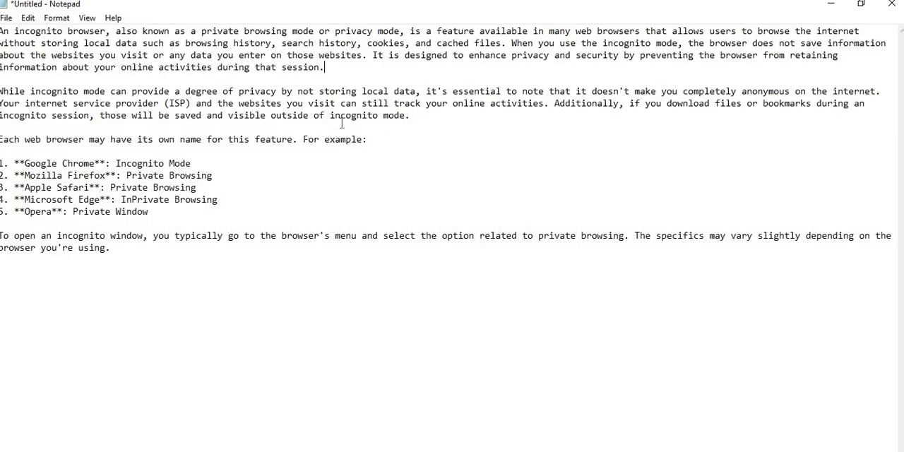
pyautogui.moveTo(65, 153)
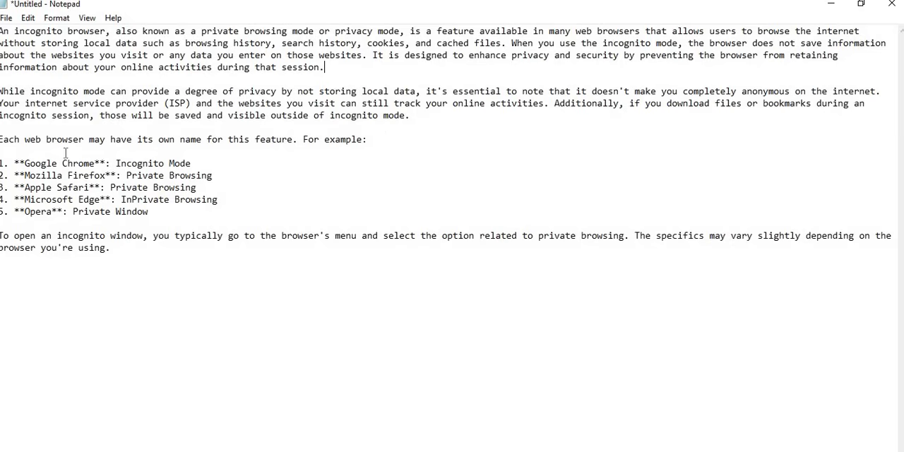
pyautogui.moveTo(153, 148)
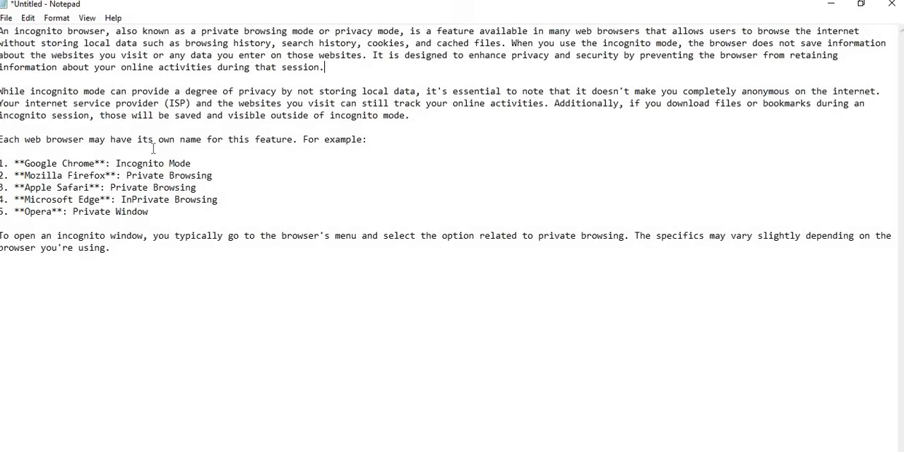
pyautogui.moveTo(282, 140)
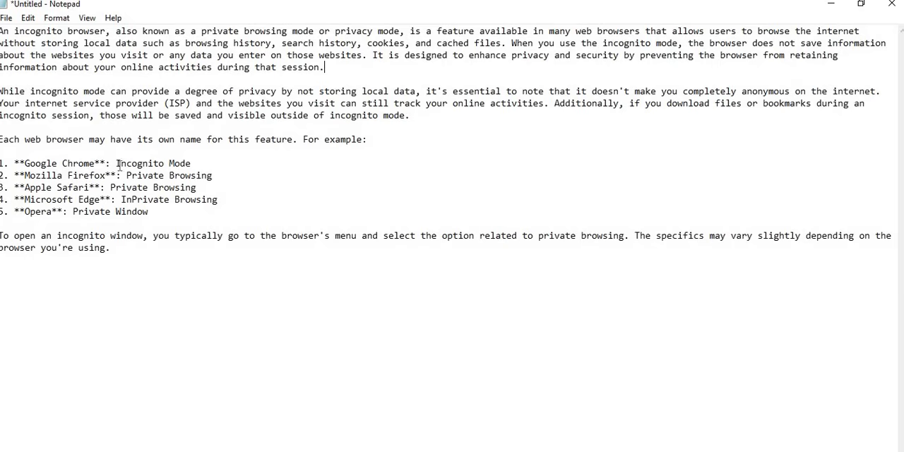
pyautogui.moveTo(51, 178)
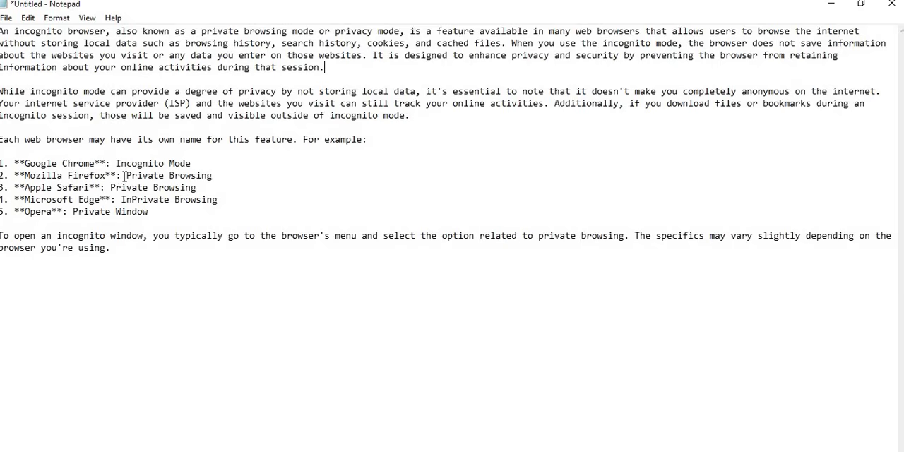
pyautogui.moveTo(48, 194)
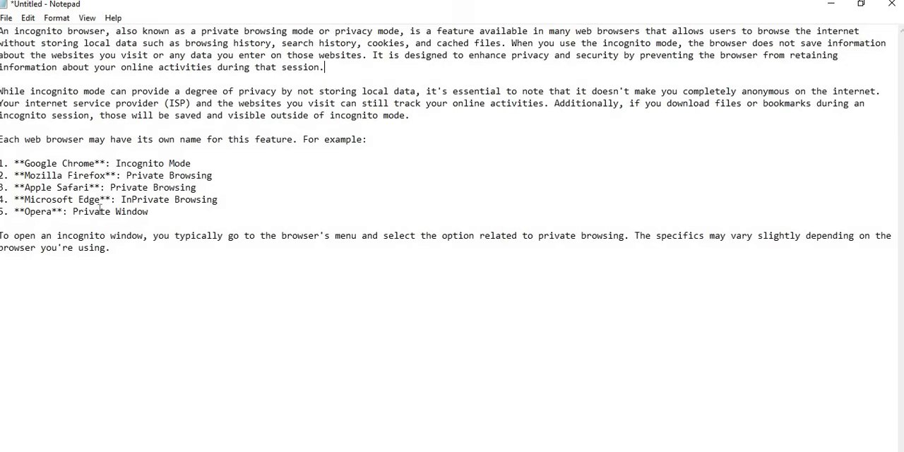
pyautogui.moveTo(76, 252)
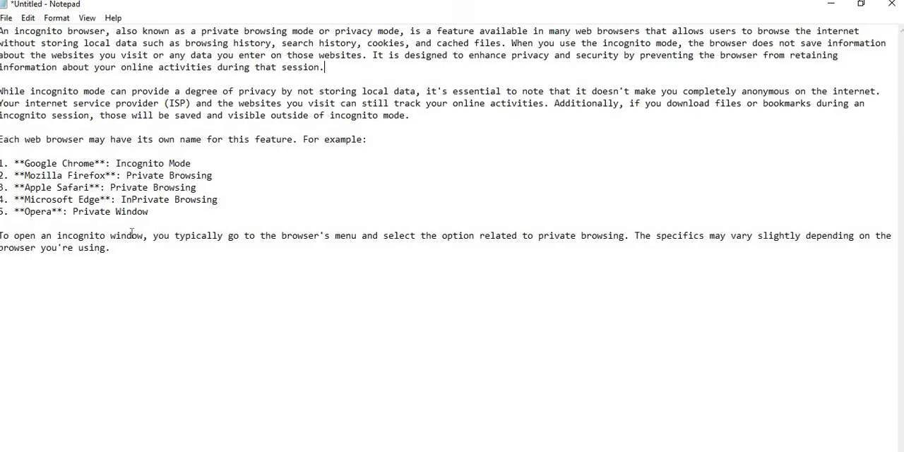
pyautogui.moveTo(238, 240)
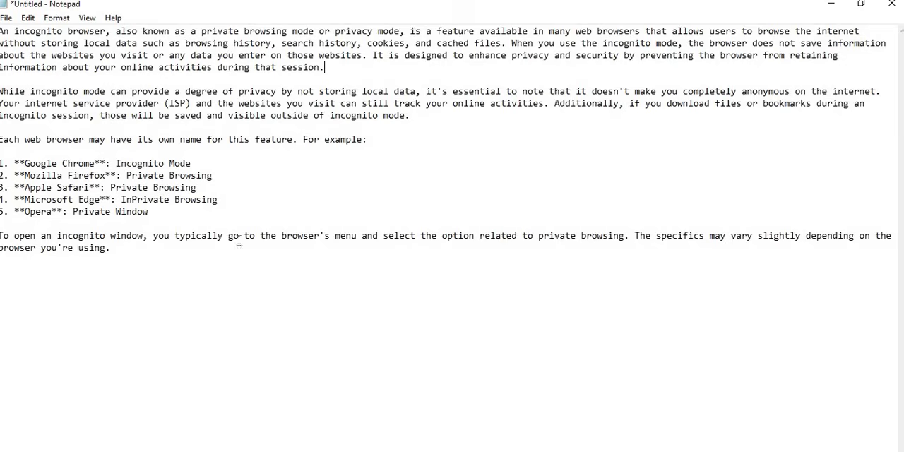
pyautogui.moveTo(379, 238)
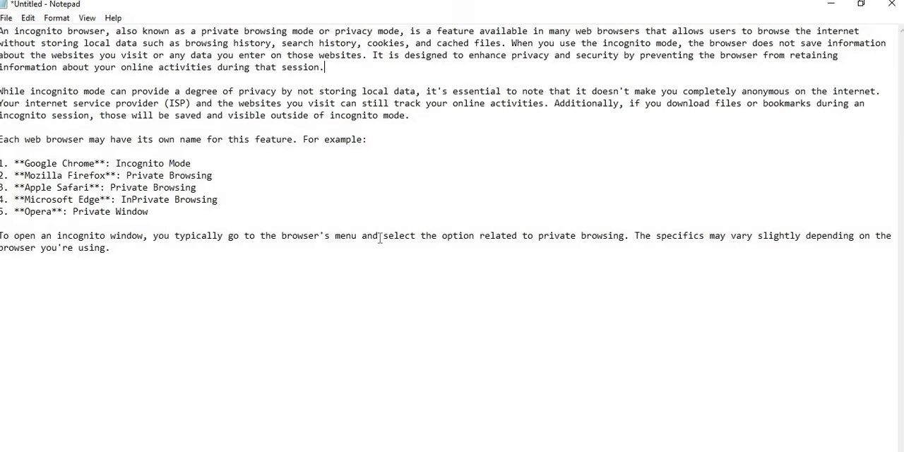
pyautogui.moveTo(456, 240)
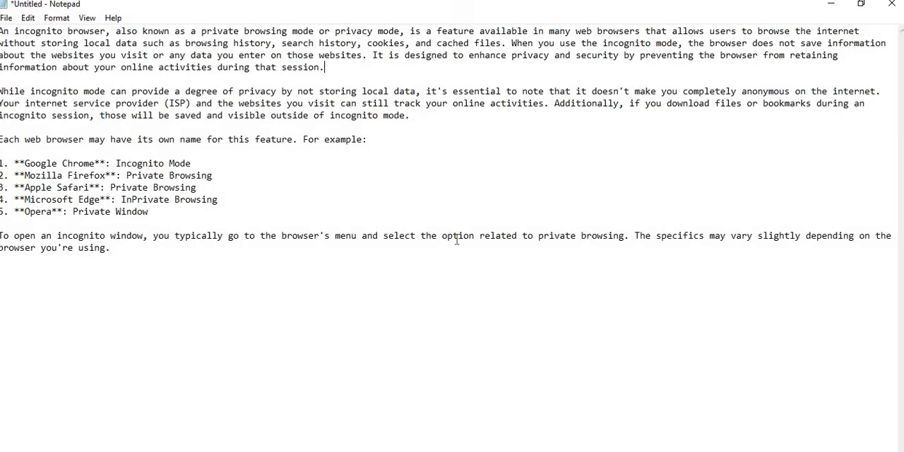
pyautogui.moveTo(570, 234)
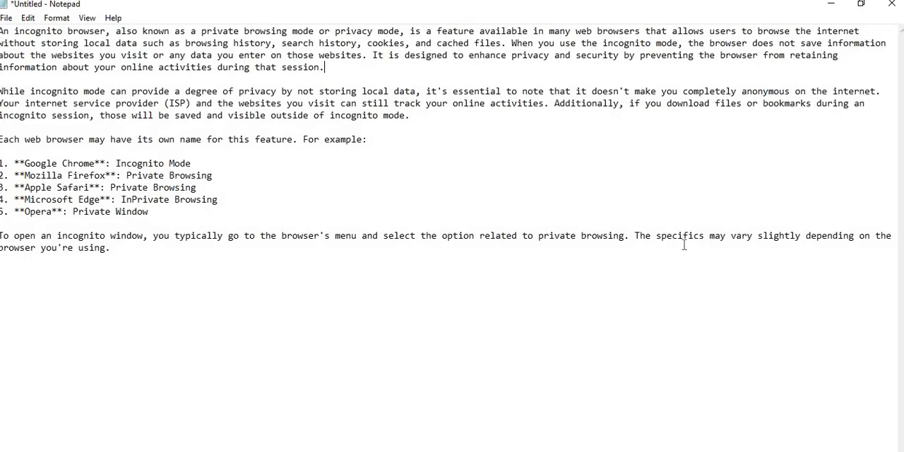
pyautogui.moveTo(741, 236)
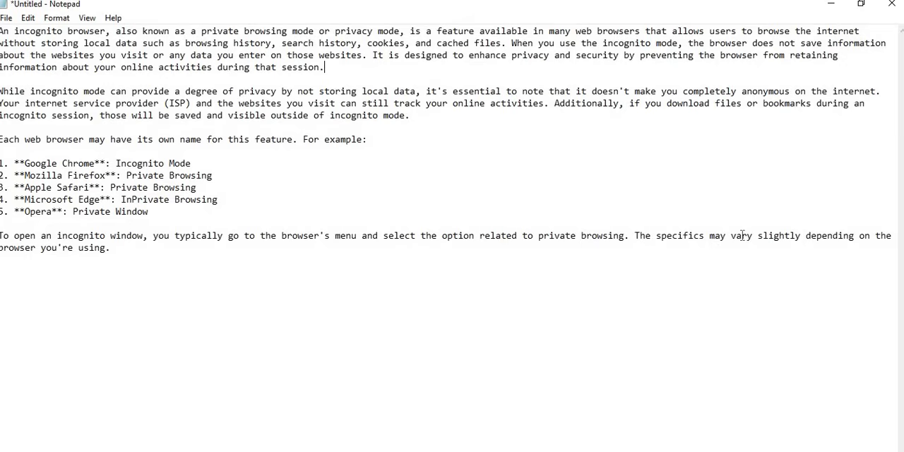
pyautogui.moveTo(169, 242)
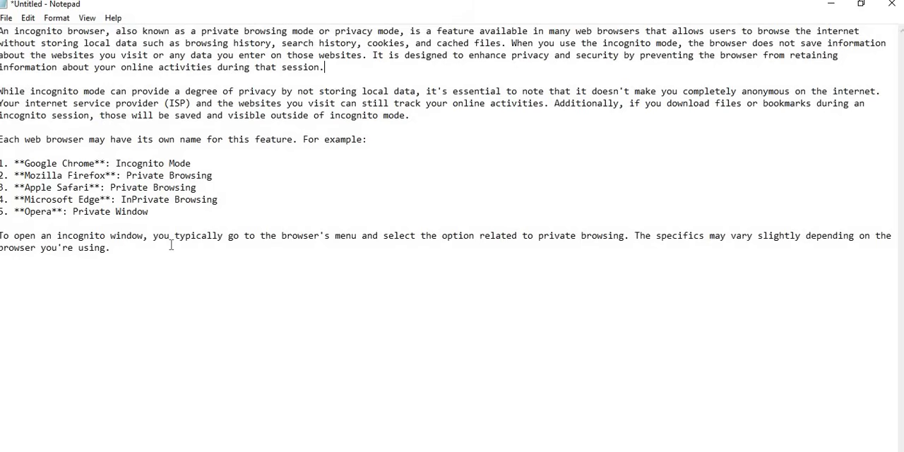
pyautogui.moveTo(383, 248)
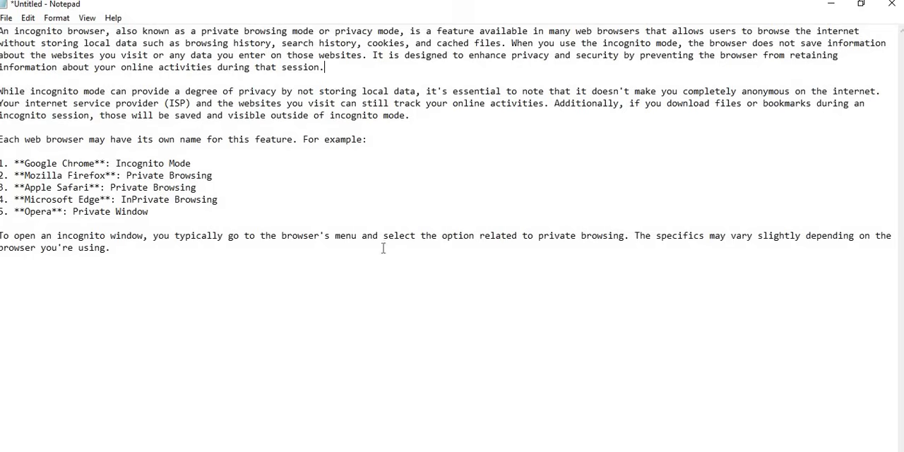
pyautogui.moveTo(433, 235)
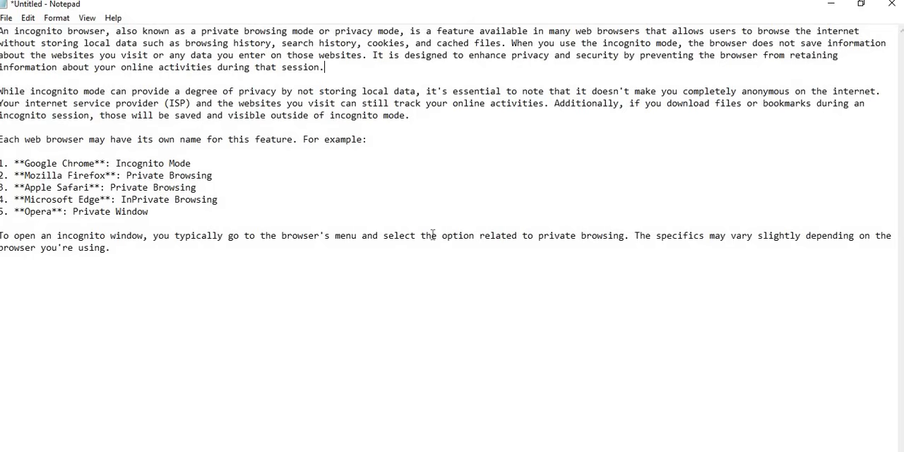
pyautogui.moveTo(533, 320)
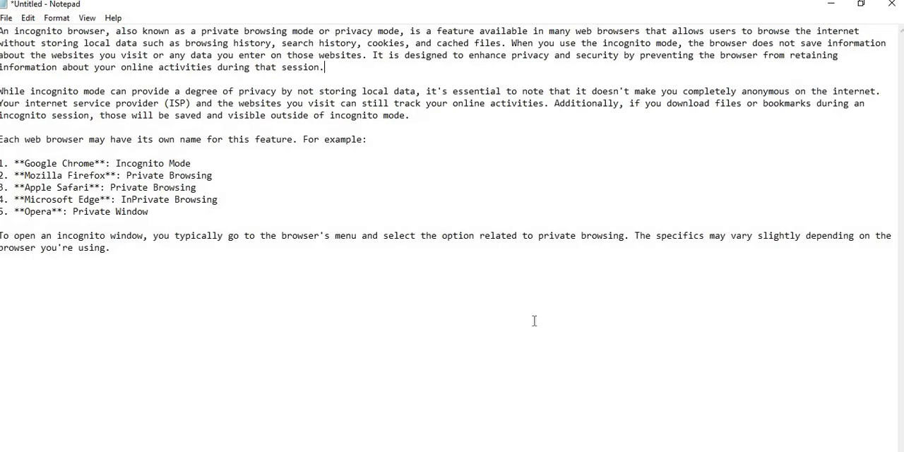
pyautogui.moveTo(523, 413)
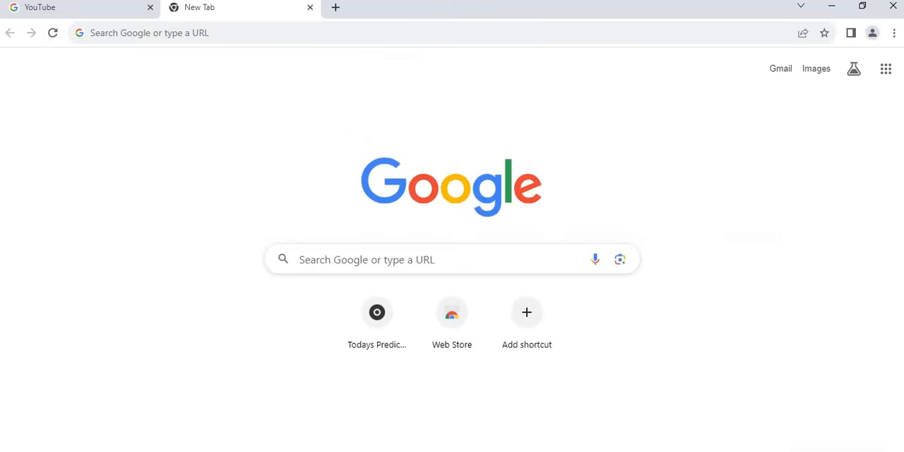
pyautogui.moveTo(456, 136)
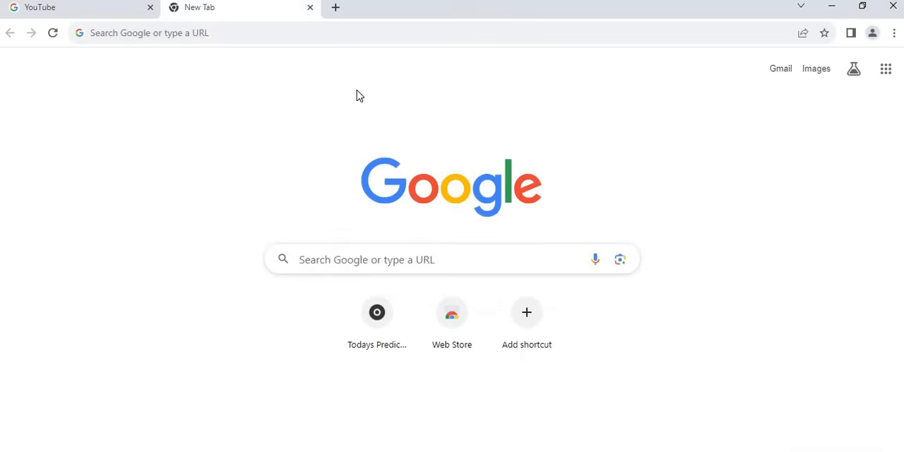
pyautogui.moveTo(680, 69)
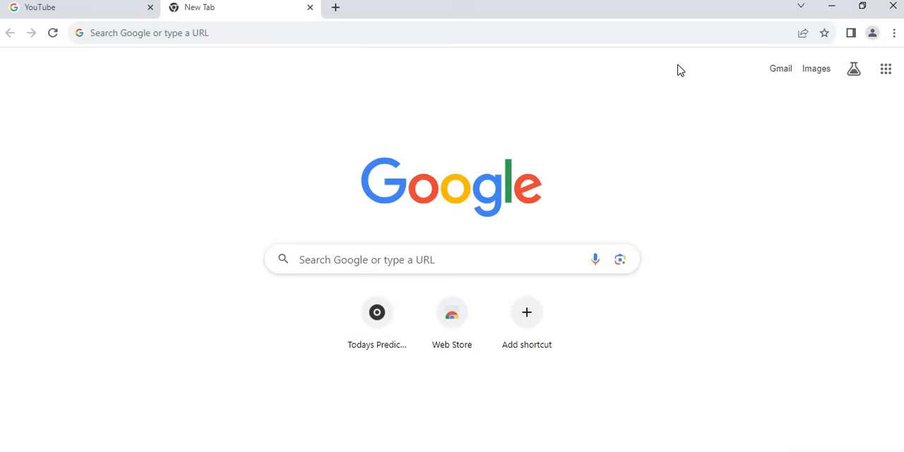
pyautogui.moveTo(894, 33)
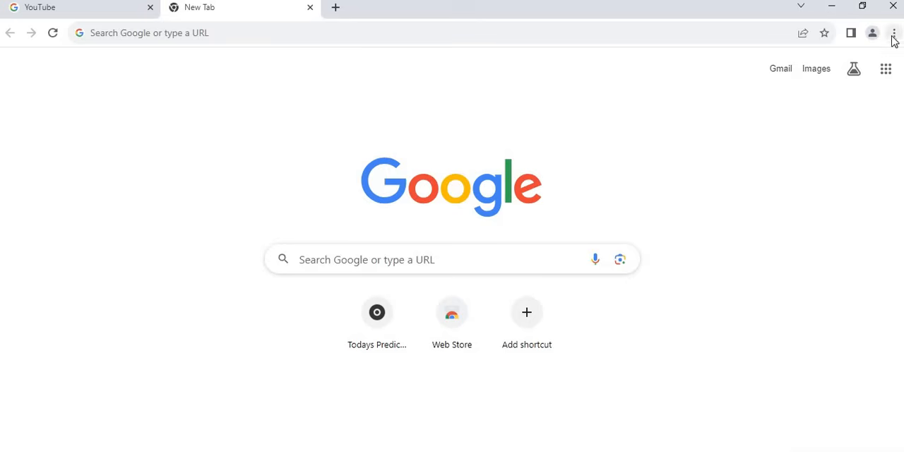
pyautogui.moveTo(897, 42)
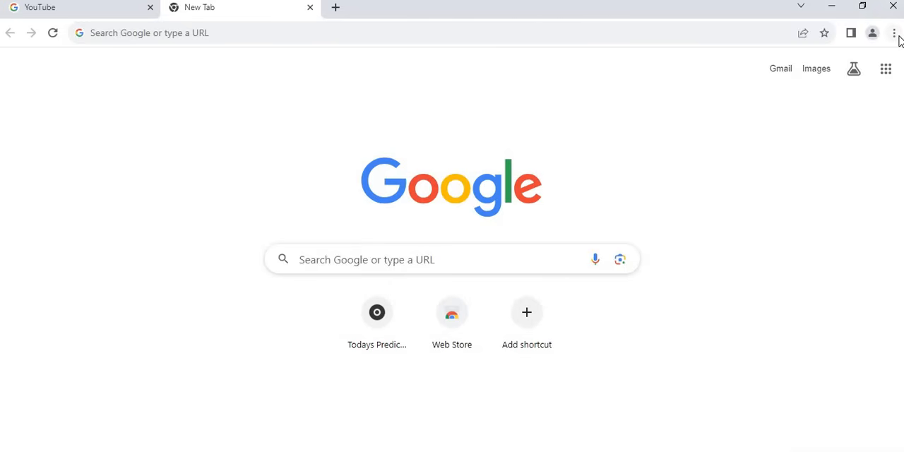
pyautogui.moveTo(893, 39)
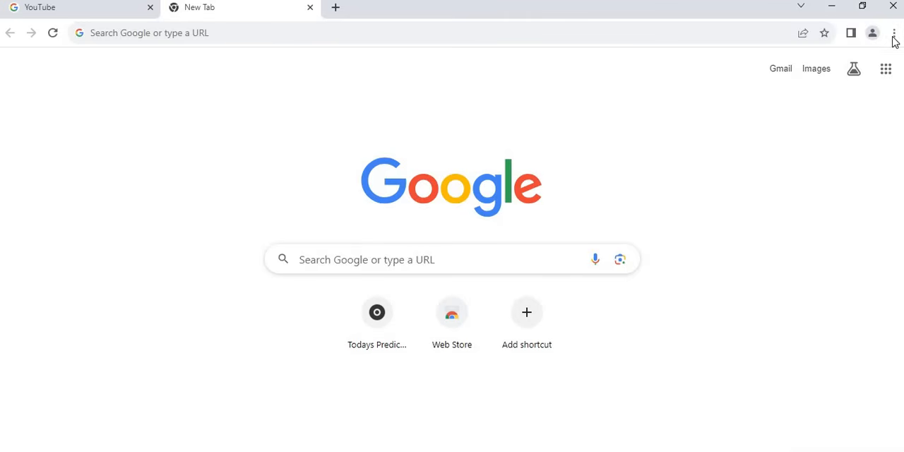
# Step: Open Chrome's three-dot Customize and control menu
pyautogui.click(894, 33)
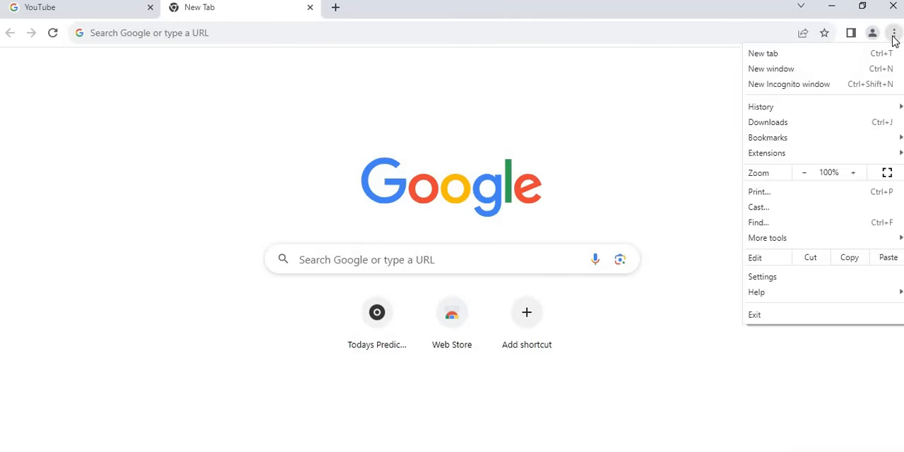
pyautogui.moveTo(763, 53)
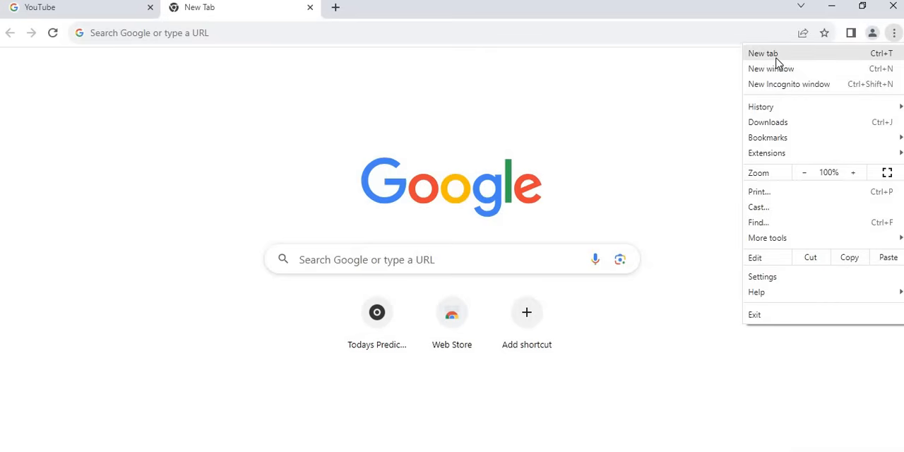
pyautogui.moveTo(771, 69)
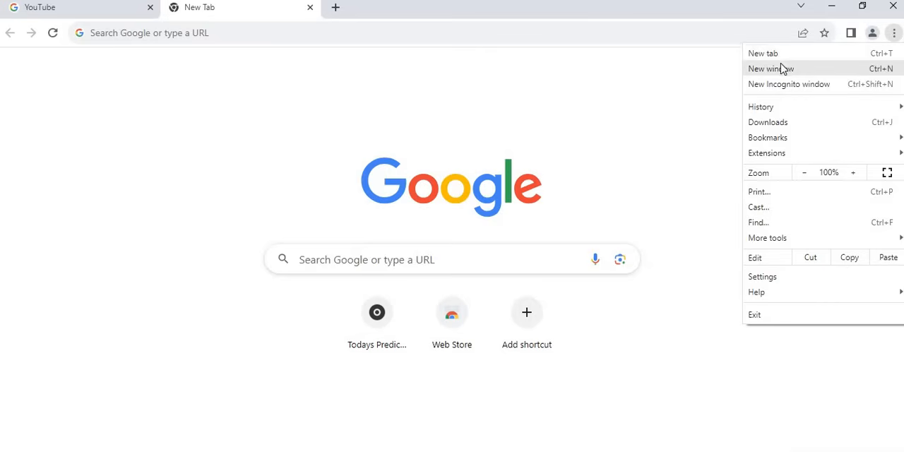
pyautogui.moveTo(776, 55)
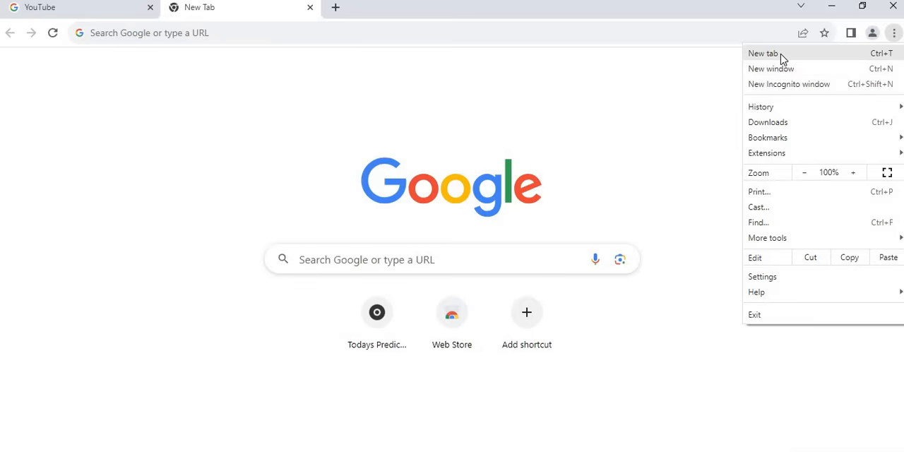
pyautogui.moveTo(786, 69)
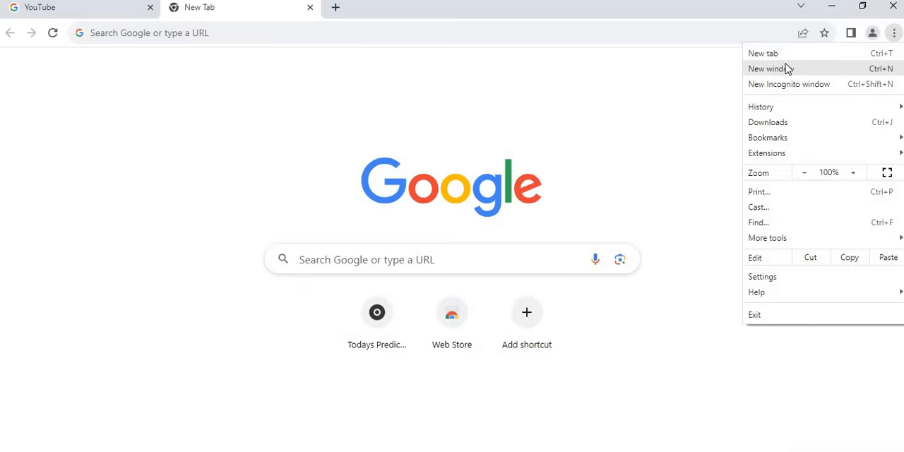
pyautogui.moveTo(812, 74)
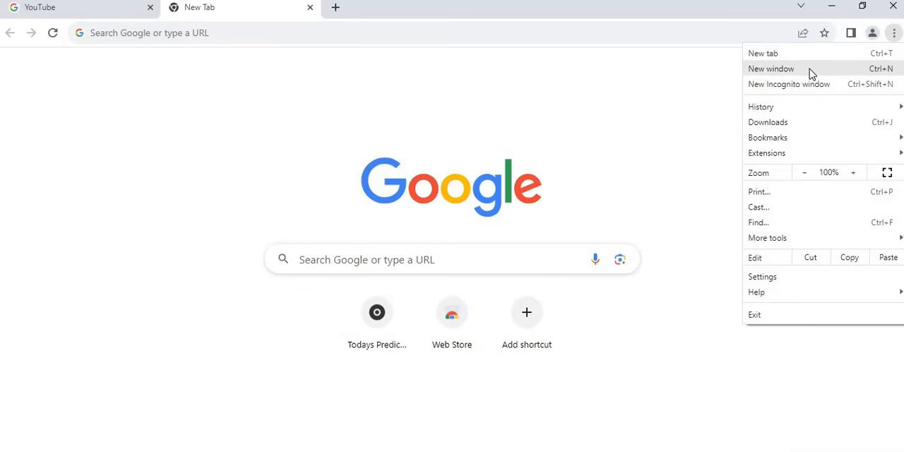
pyautogui.moveTo(770, 84)
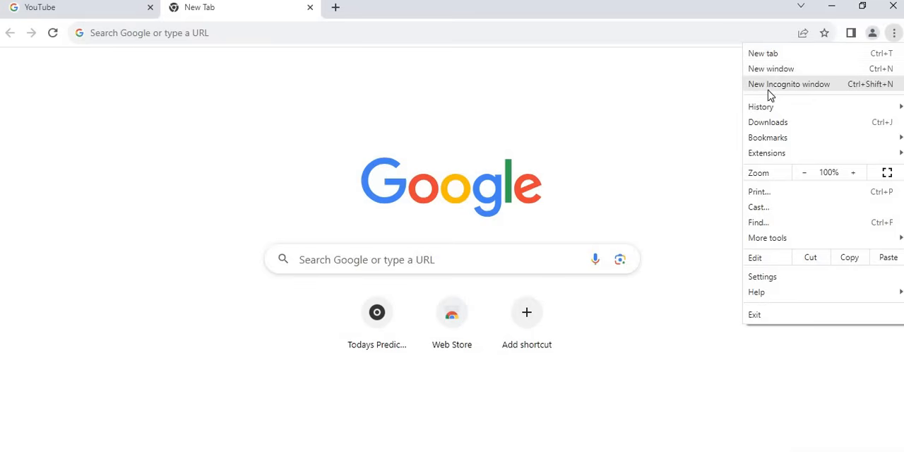
pyautogui.moveTo(814, 83)
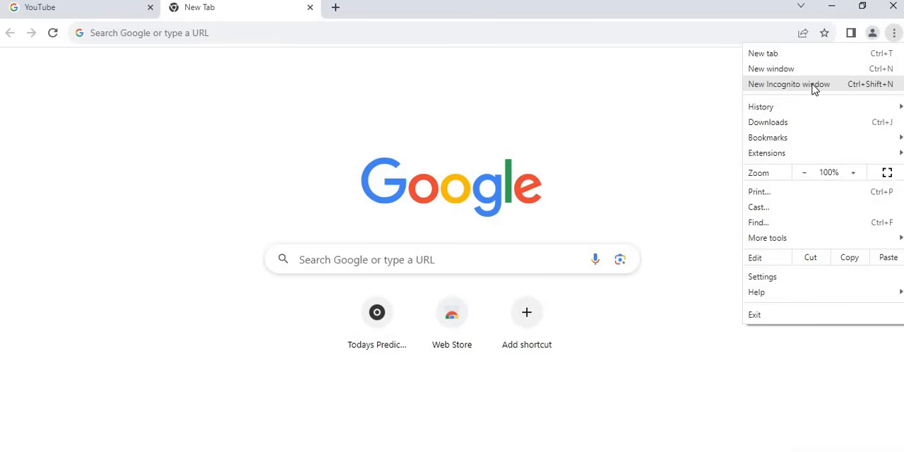
# Step: Open a new Incognito window and load google.com in its address bar
pyautogui.click(788, 83)
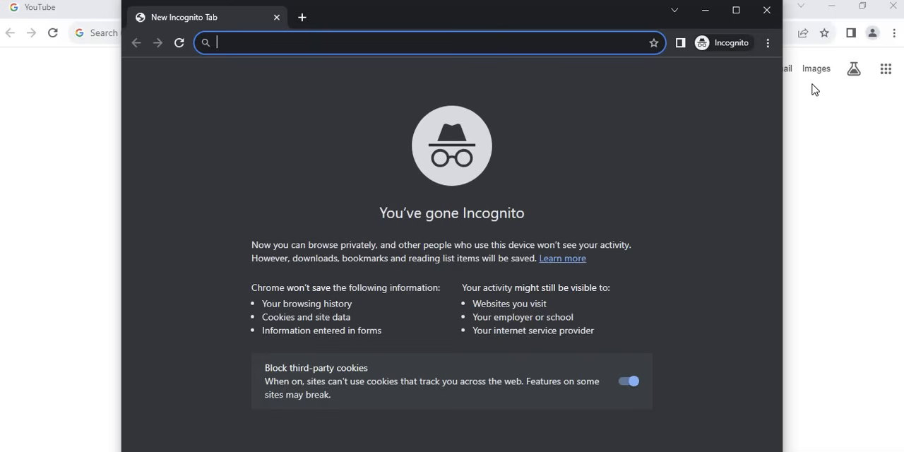
pyautogui.moveTo(374, 152)
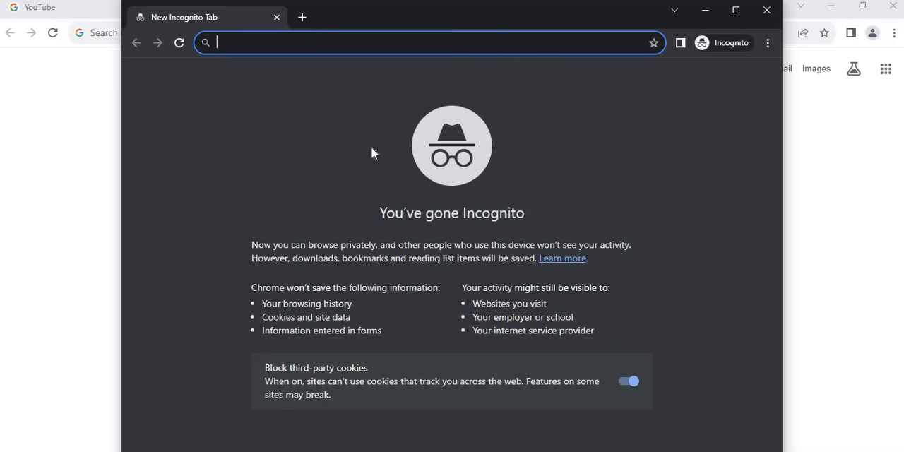
pyautogui.moveTo(392, 358)
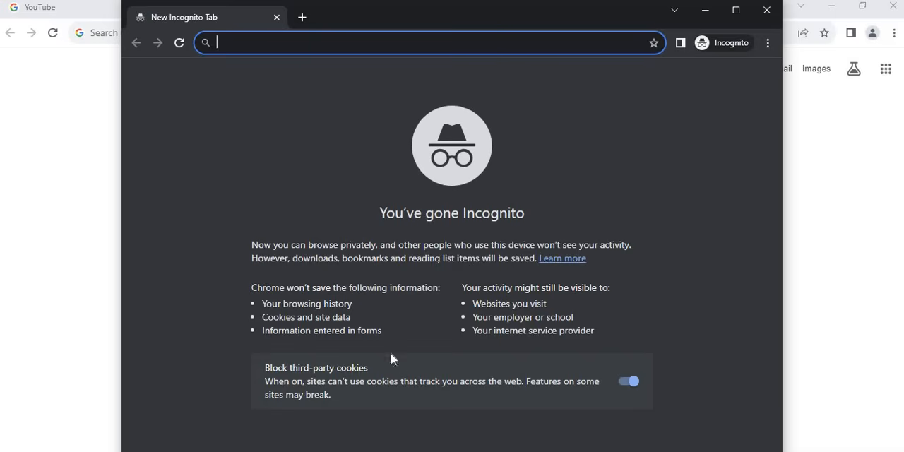
pyautogui.moveTo(682, 138)
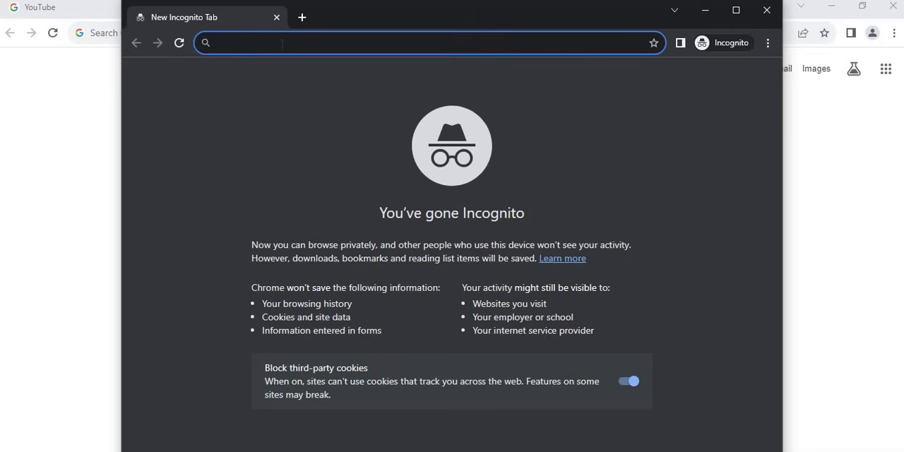
pyautogui.write('googl')
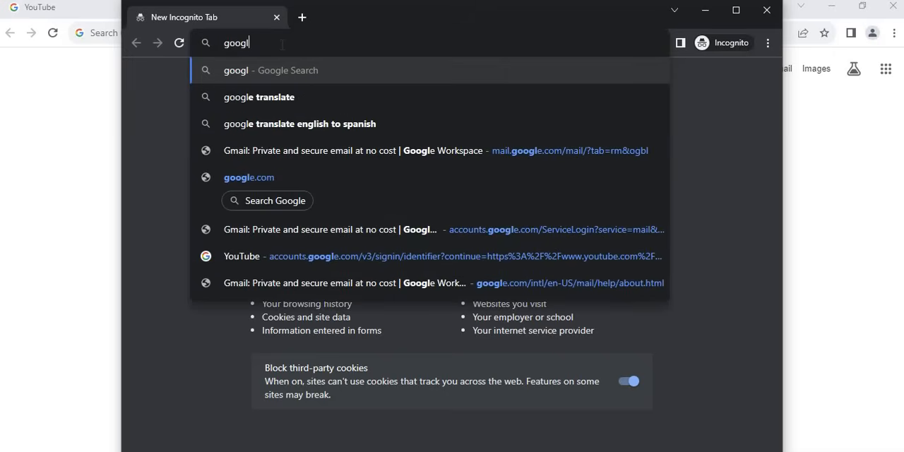
pyautogui.write('e')
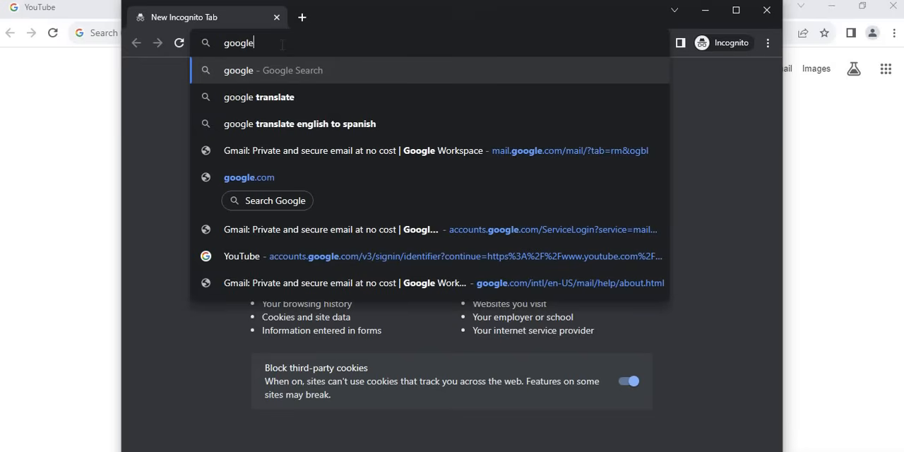
pyautogui.write('.com')
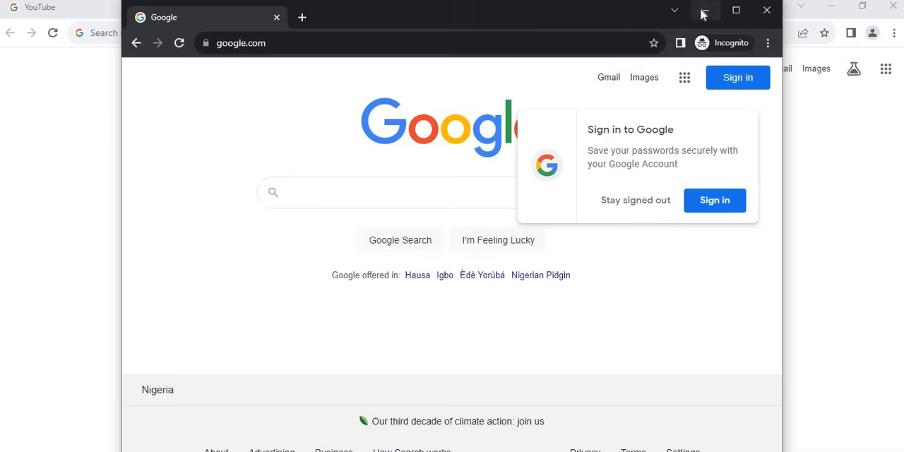
pyautogui.moveTo(296, 243)
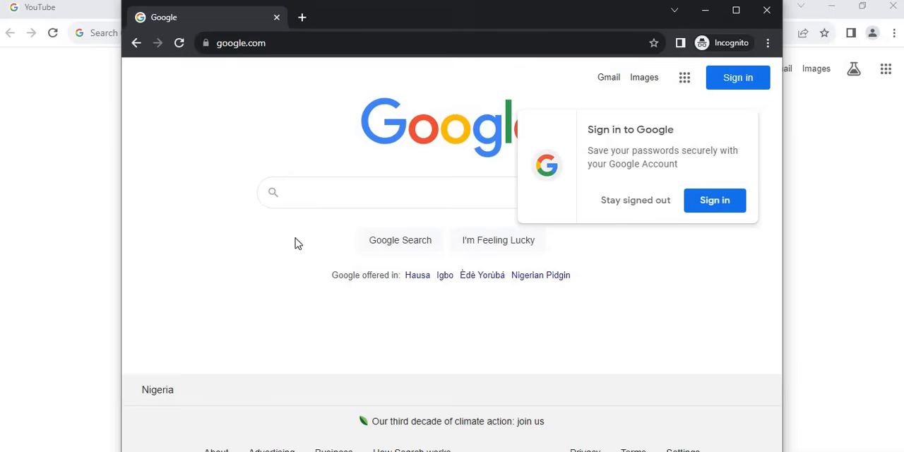
pyautogui.moveTo(781, 74)
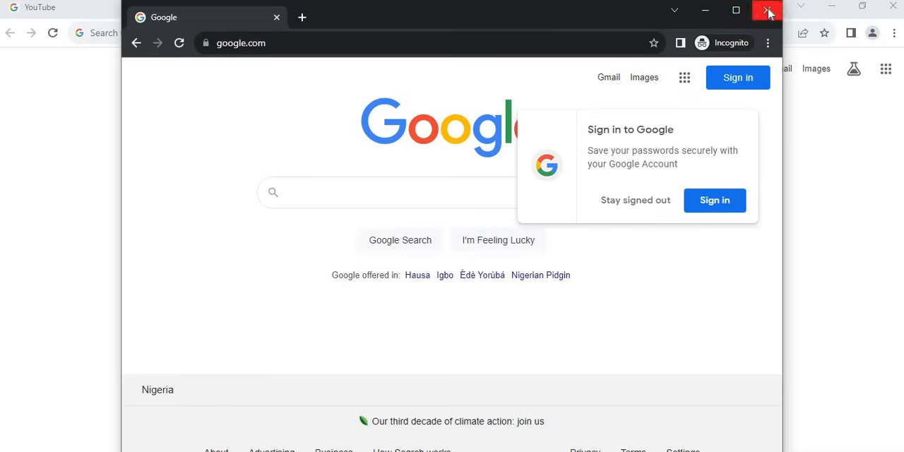
# Step: Close the Chrome Incognito window and open Firefox's application menu
pyautogui.click(769, 10)
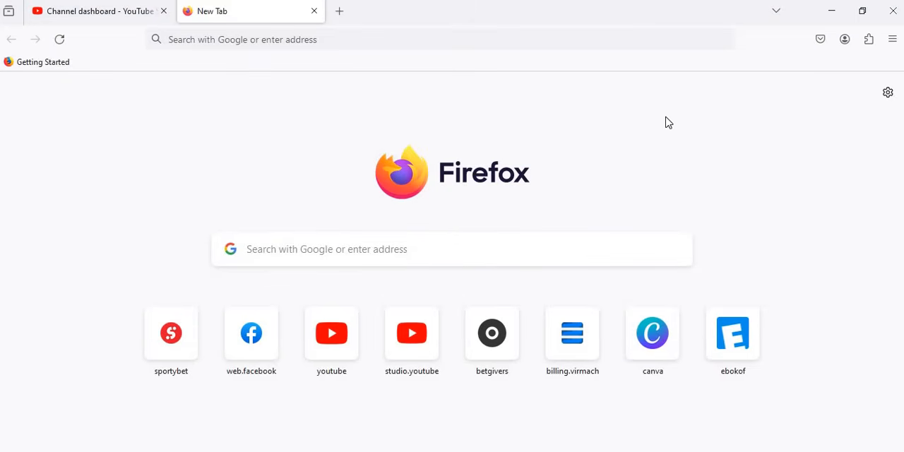
pyautogui.moveTo(844, 39)
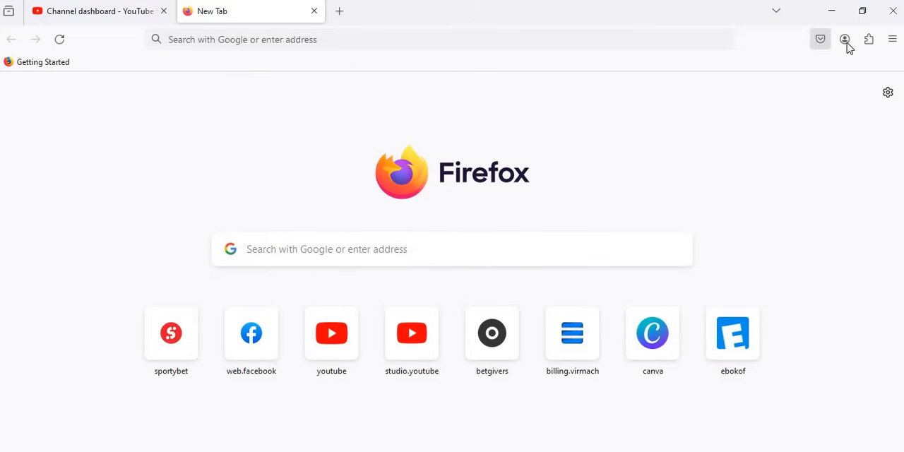
pyautogui.moveTo(893, 39)
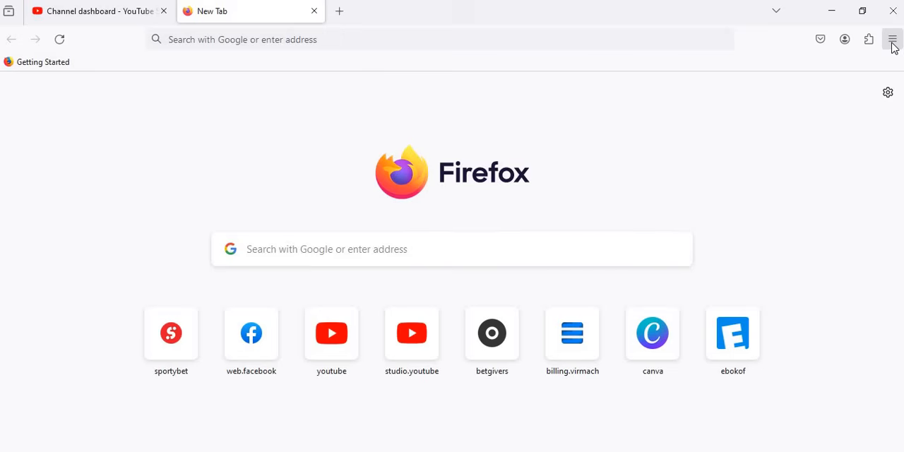
pyautogui.moveTo(892, 39)
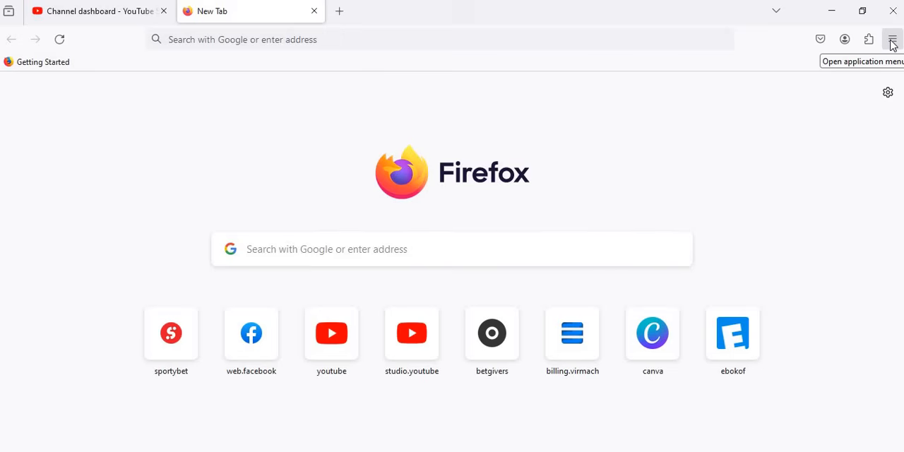
pyautogui.click(892, 39)
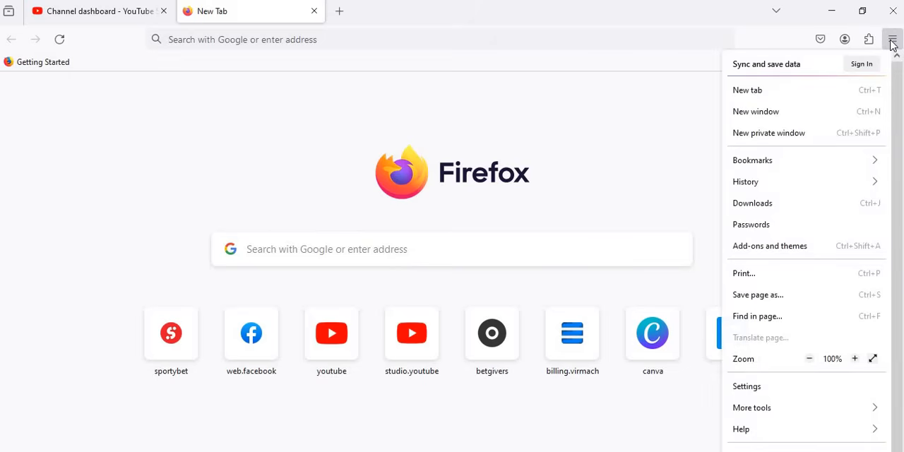
pyautogui.moveTo(768, 133)
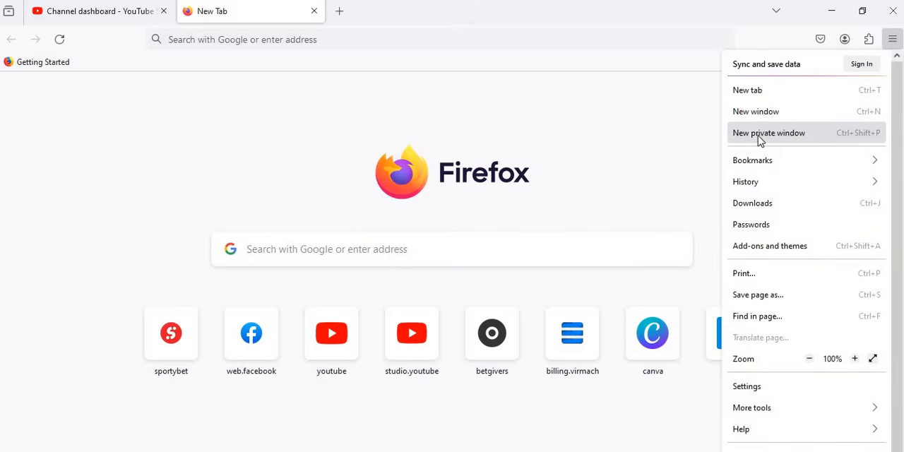
pyautogui.moveTo(813, 132)
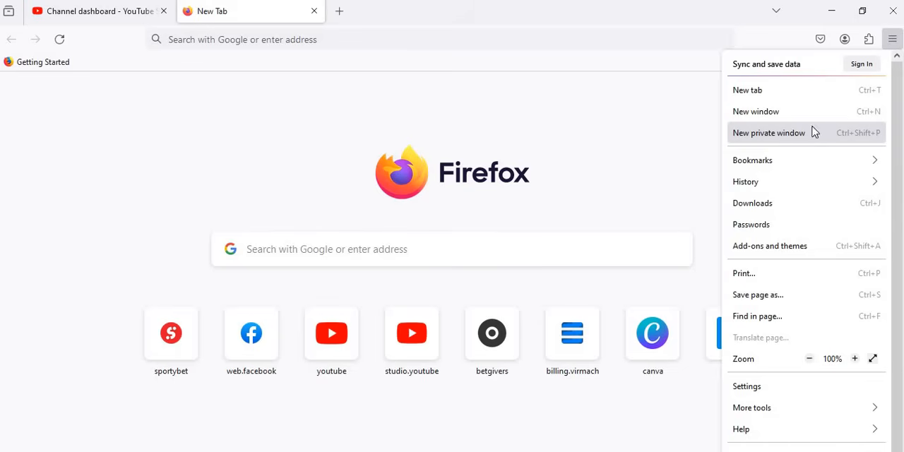
pyautogui.moveTo(817, 138)
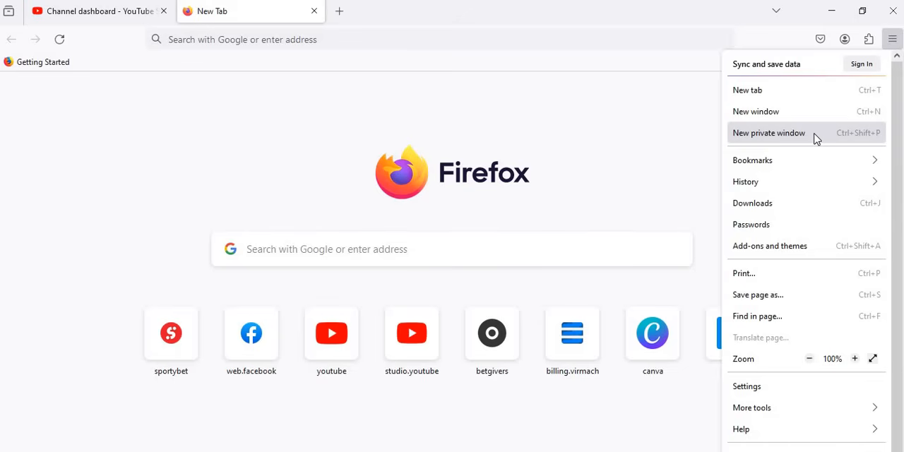
# Step: Open a Firefox private window and start entering google.com in the search field
pyautogui.click(769, 132)
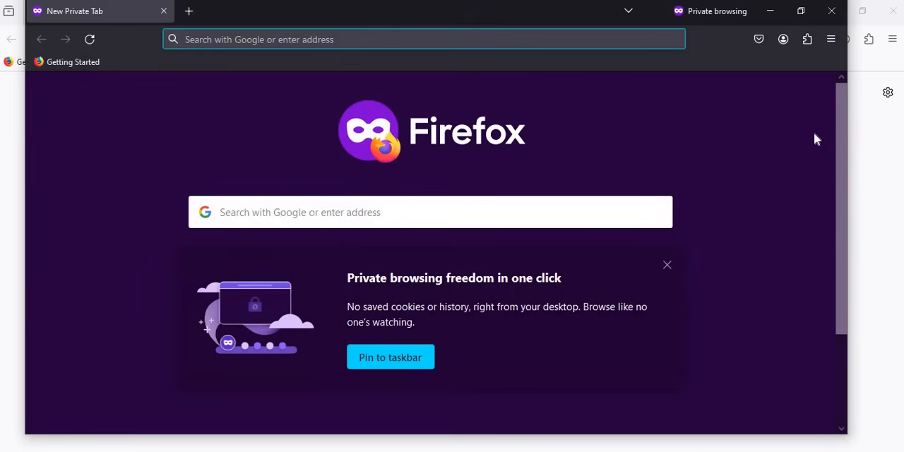
pyautogui.moveTo(452, 127)
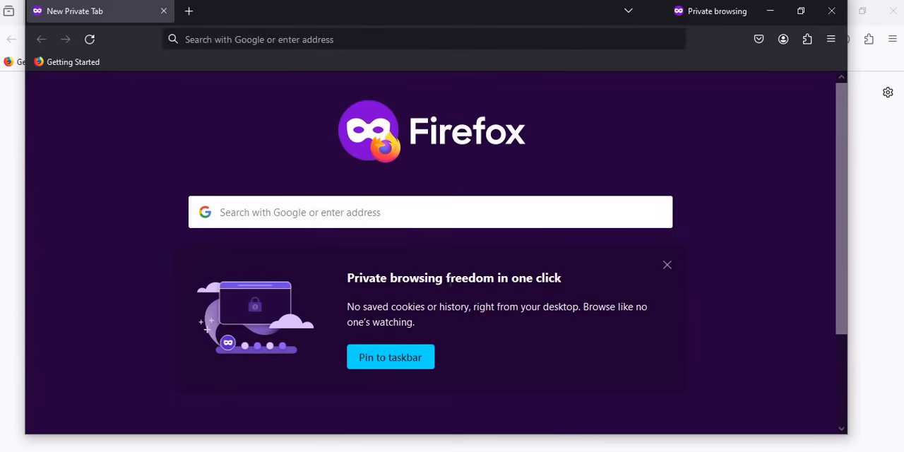
pyautogui.moveTo(346, 277); pyautogui.dragTo(397, 277)
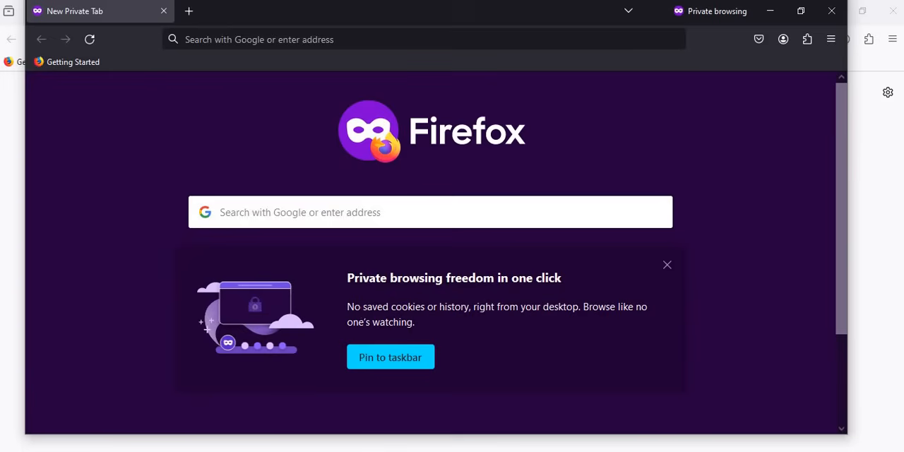
pyautogui.moveTo(434, 305)
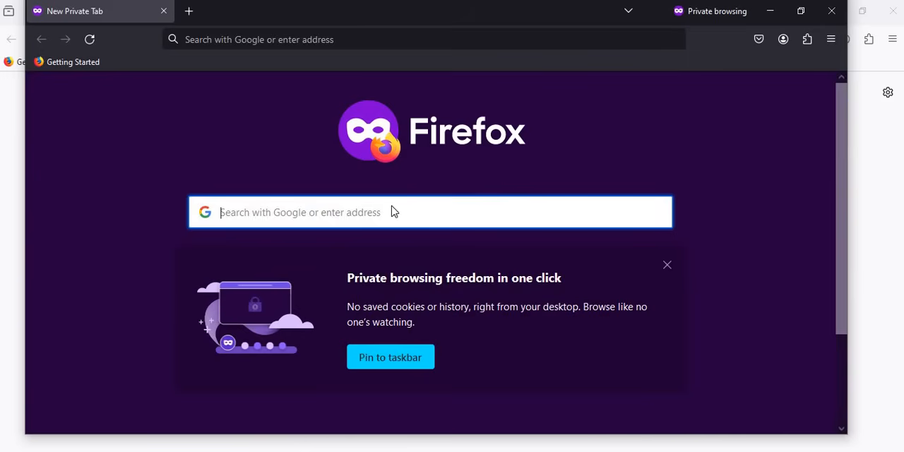
pyautogui.write('google.com')
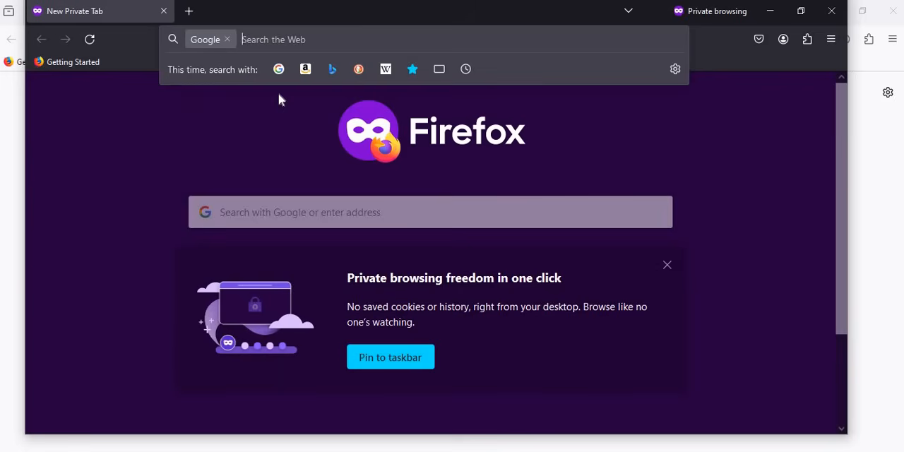
pyautogui.moveTo(249, 134)
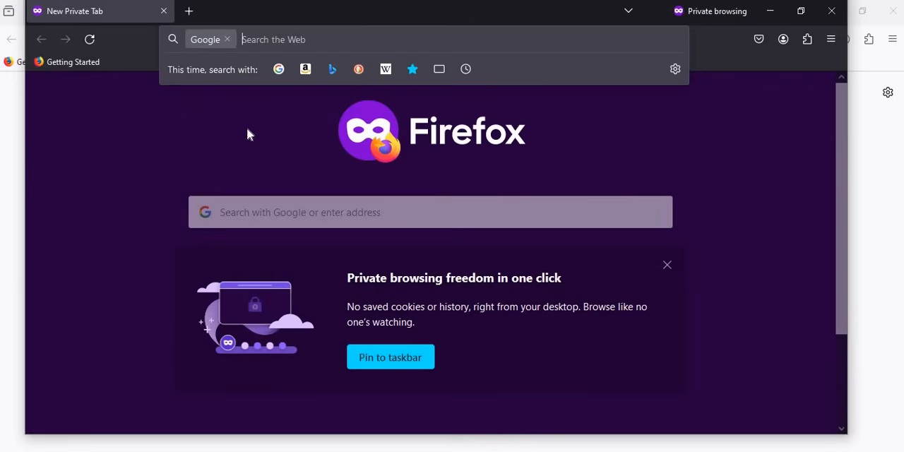
pyautogui.moveTo(326, 173)
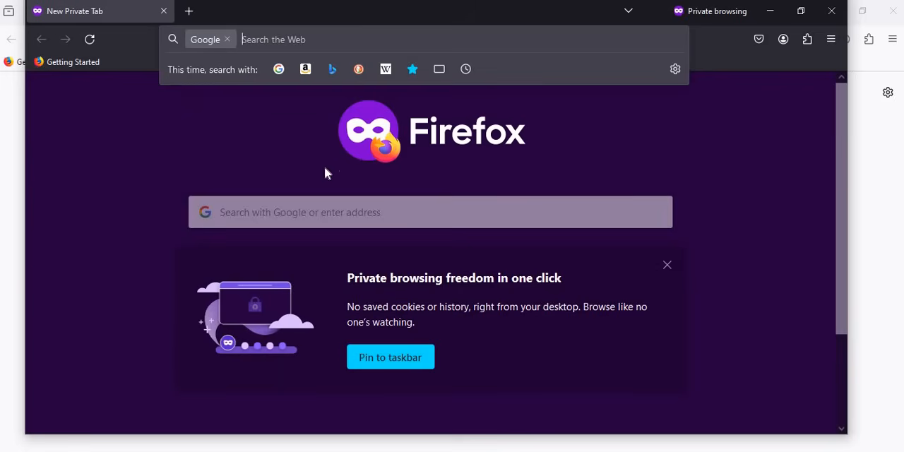
pyautogui.moveTo(318, 175)
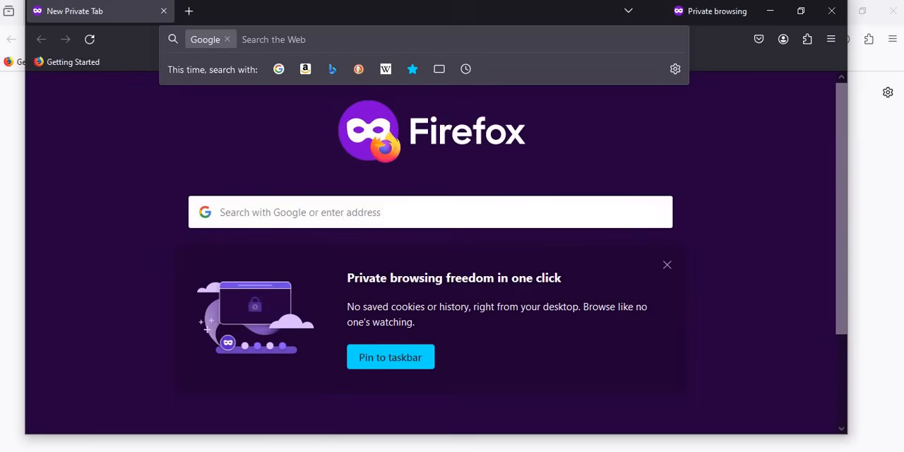
# Step: Search Google for 'google.com' and scroll through the results page
pyautogui.write('g')
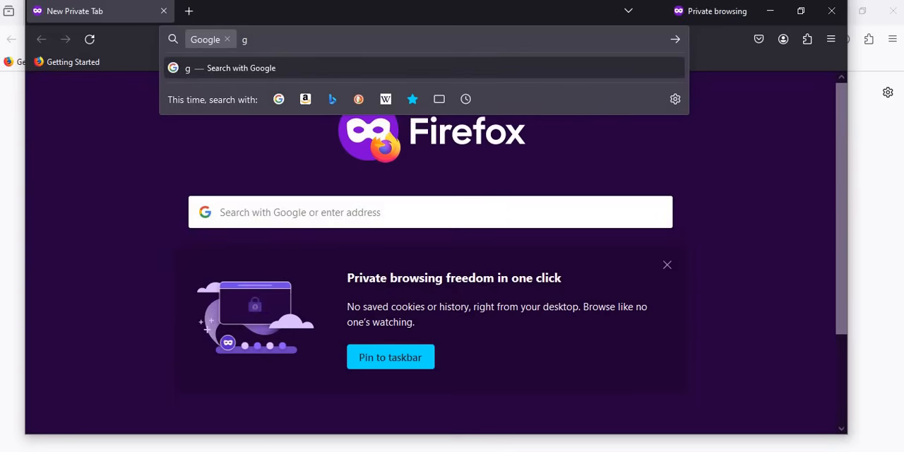
pyautogui.write('oog')
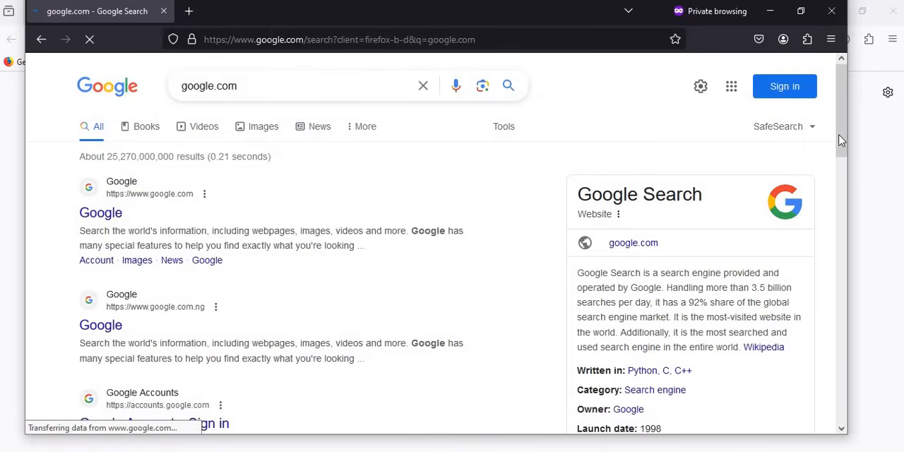
pyautogui.scroll(-3)
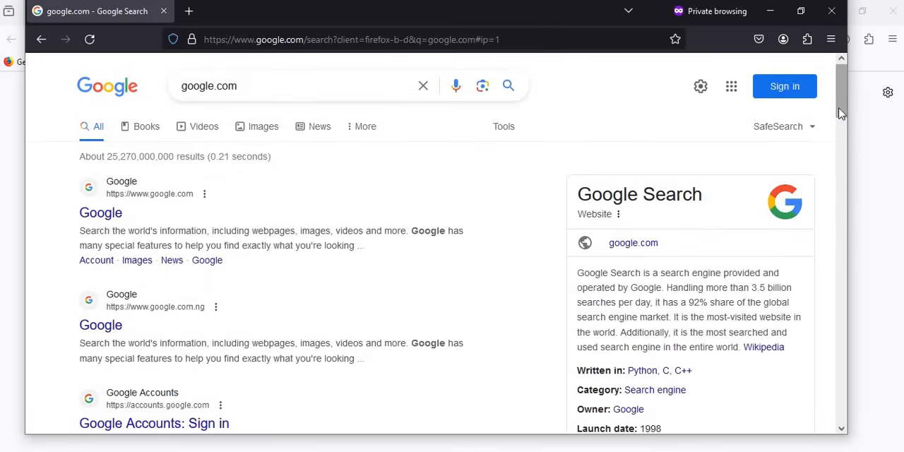
pyautogui.scroll(-3)
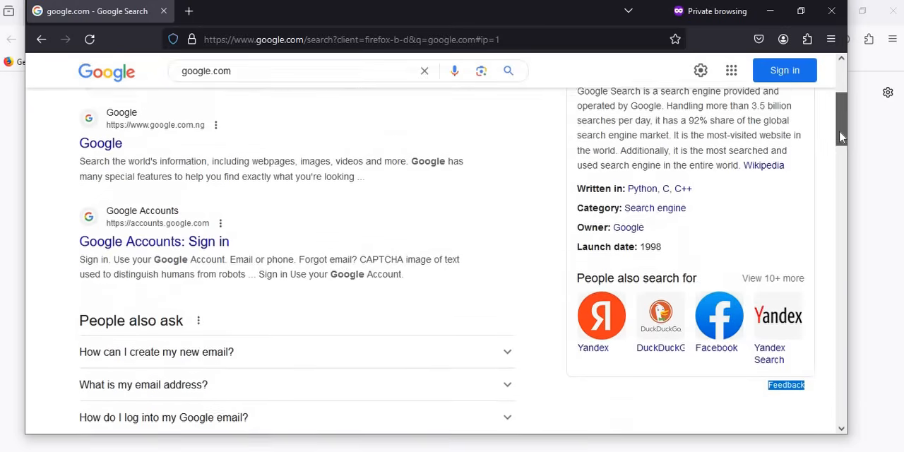
pyautogui.scroll(3)
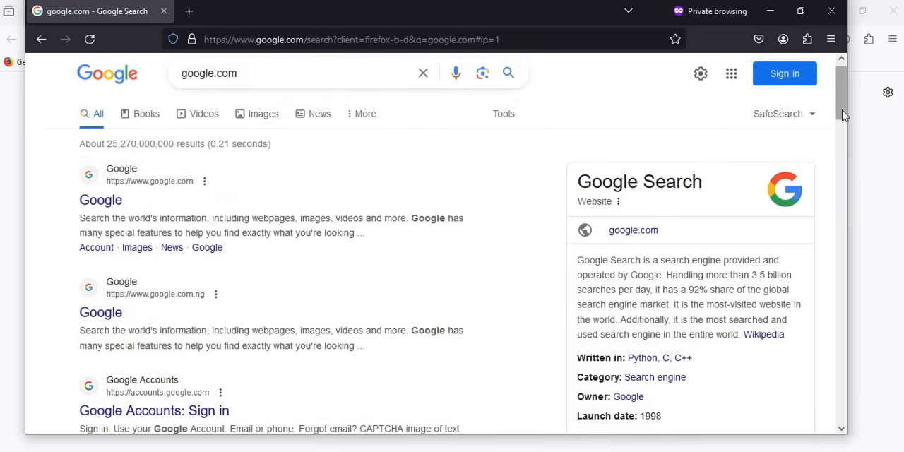
pyautogui.moveTo(822, 141)
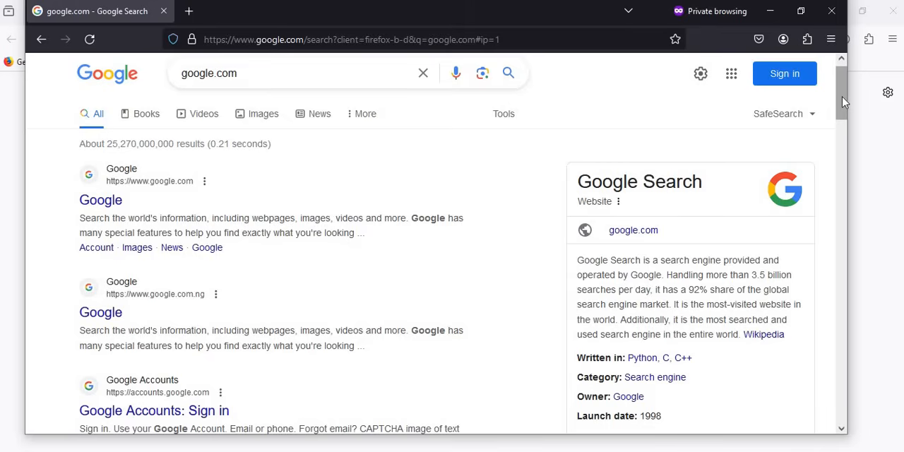
pyautogui.moveTo(841, 113)
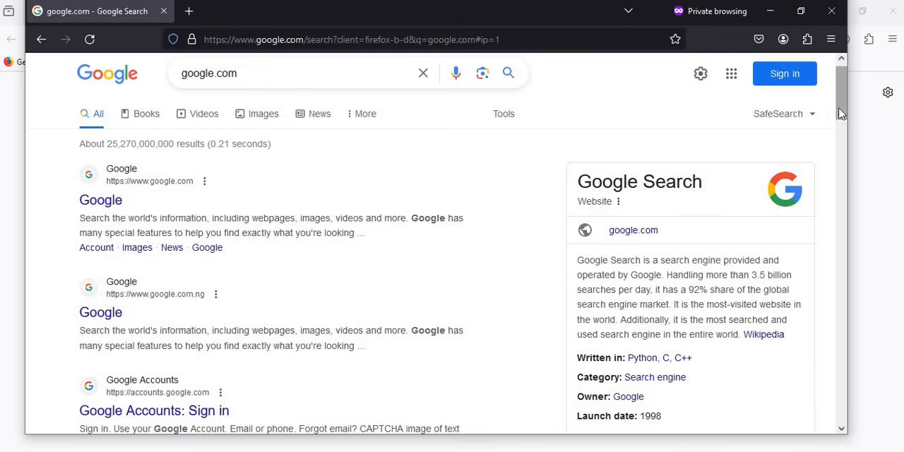
pyautogui.scroll(-3)
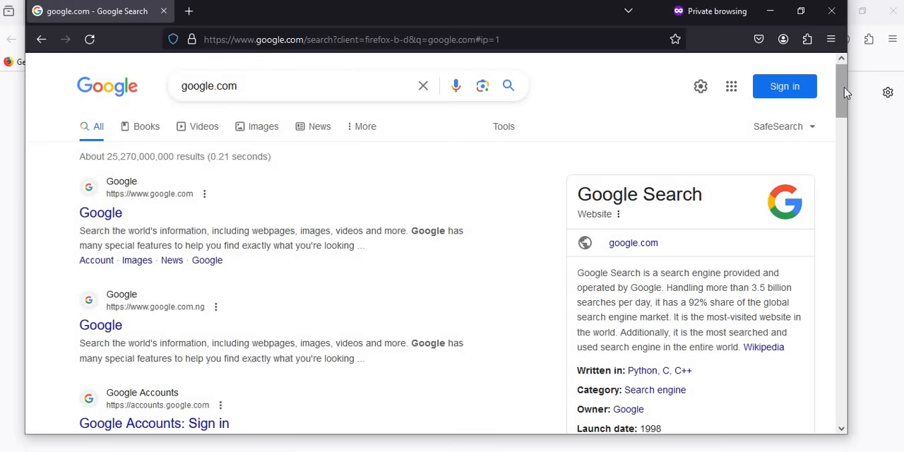